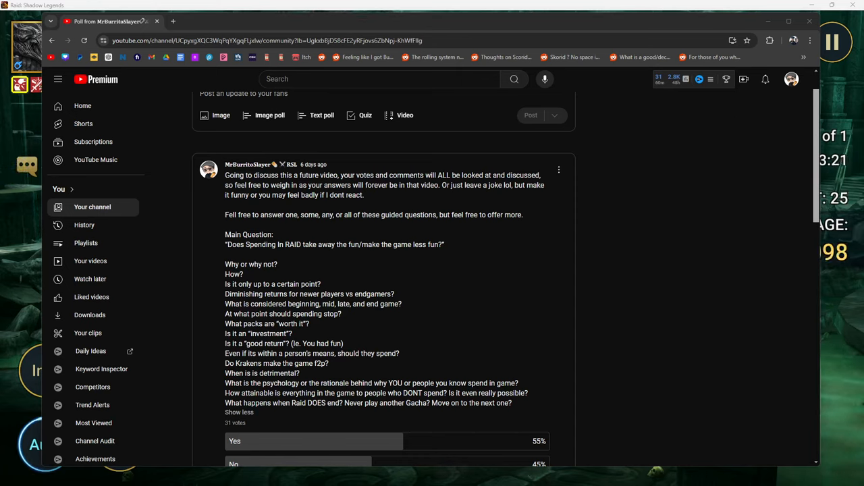
mouse_move(638, 233)
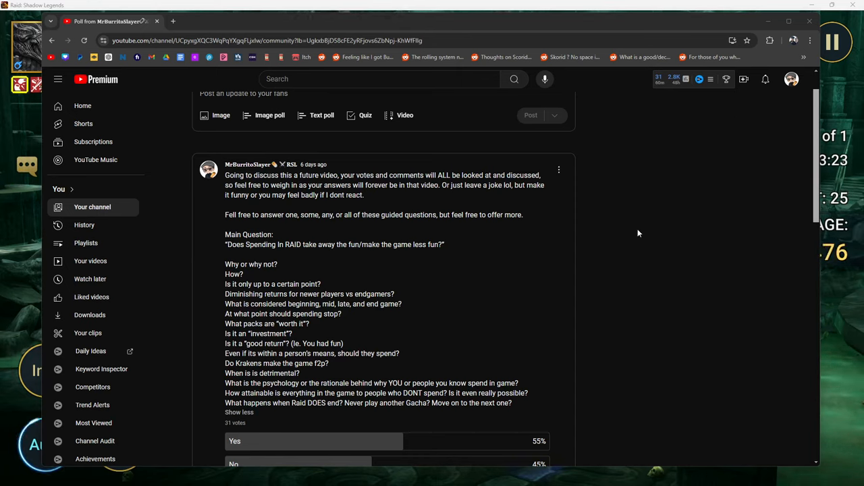
mouse_move(716, 256)
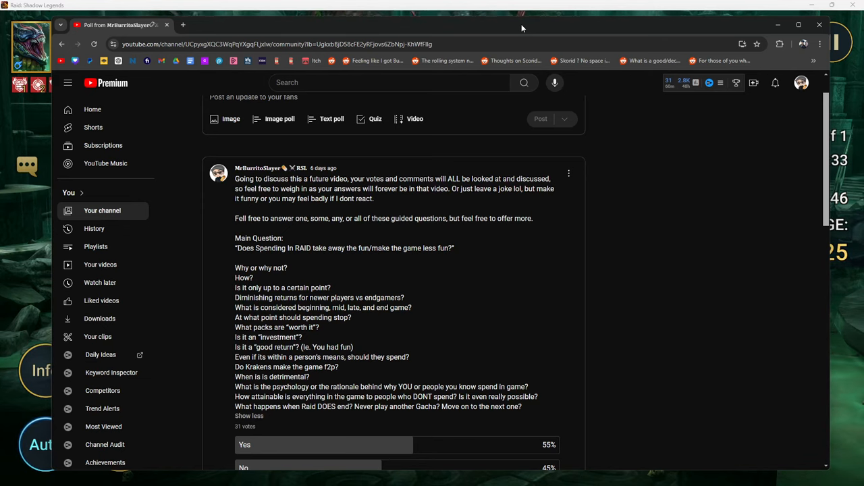
mouse_move(608, 234)
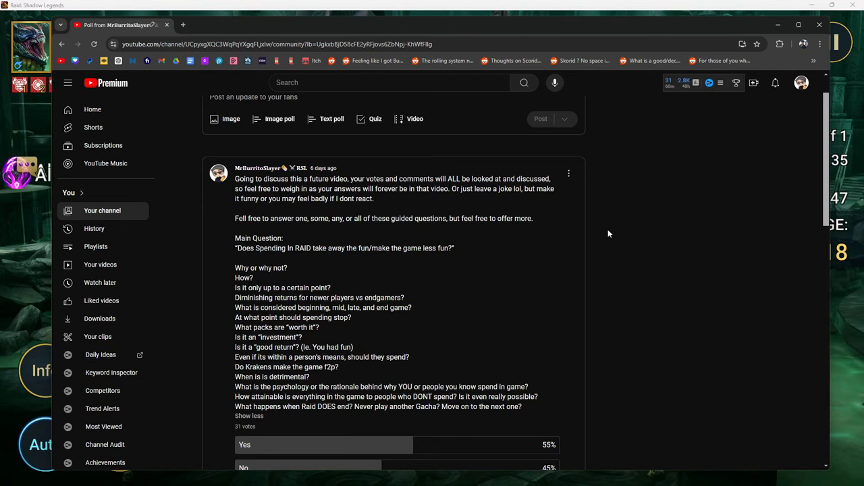
- Scroll past the 55% Yes / 45% No poll results down to the pinned creator comment and viewer replies
scroll("down", 3)
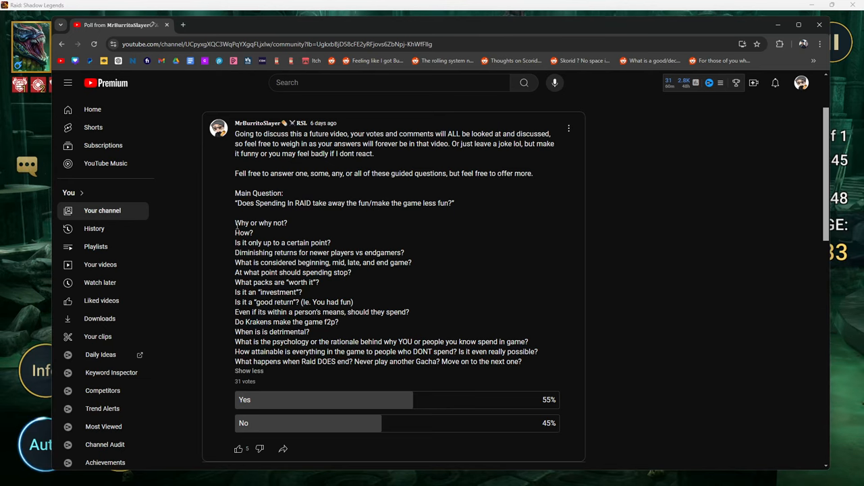
mouse_move(535, 373)
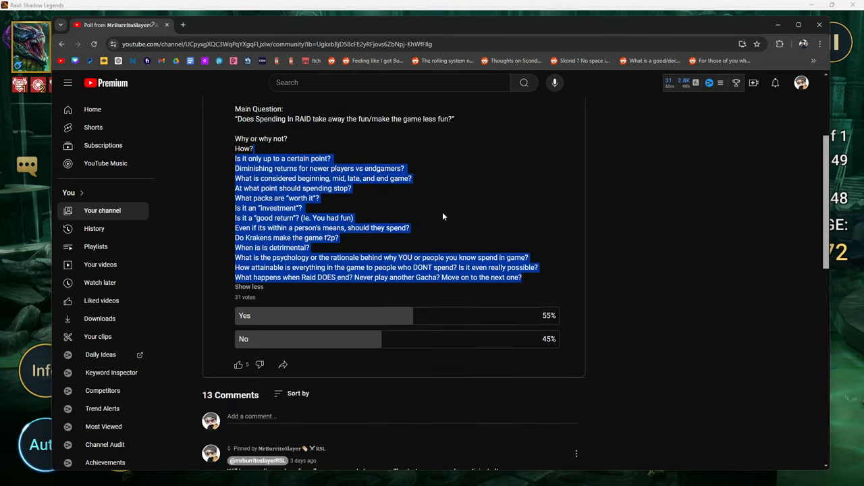
scroll("down", 3)
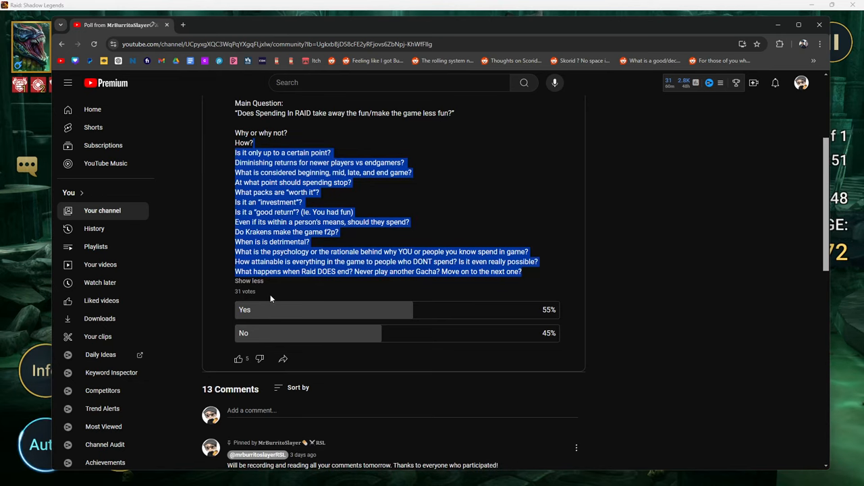
mouse_move(483, 316)
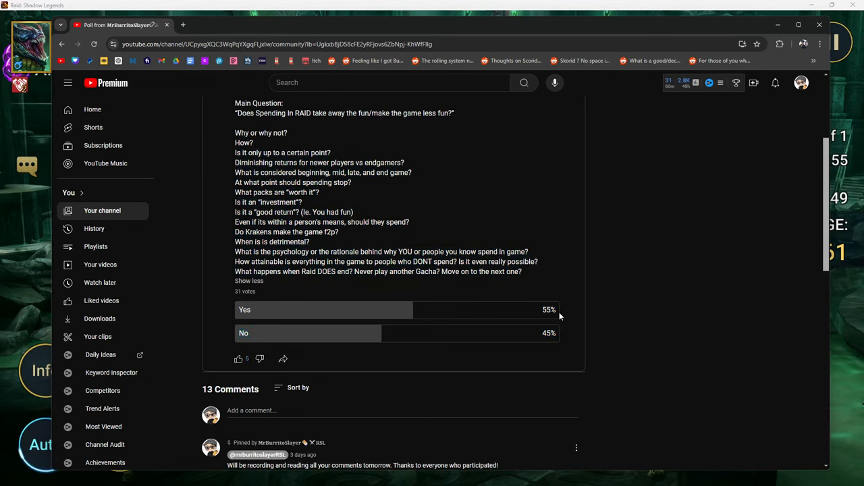
mouse_move(389, 332)
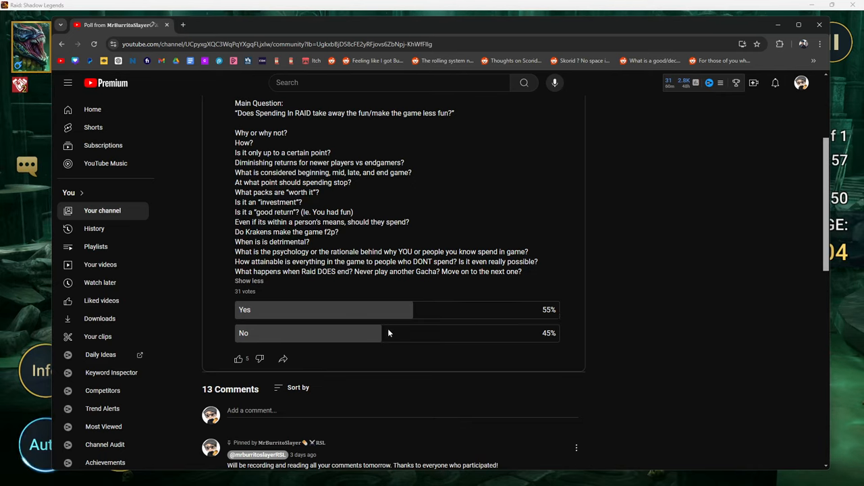
mouse_move(276, 334)
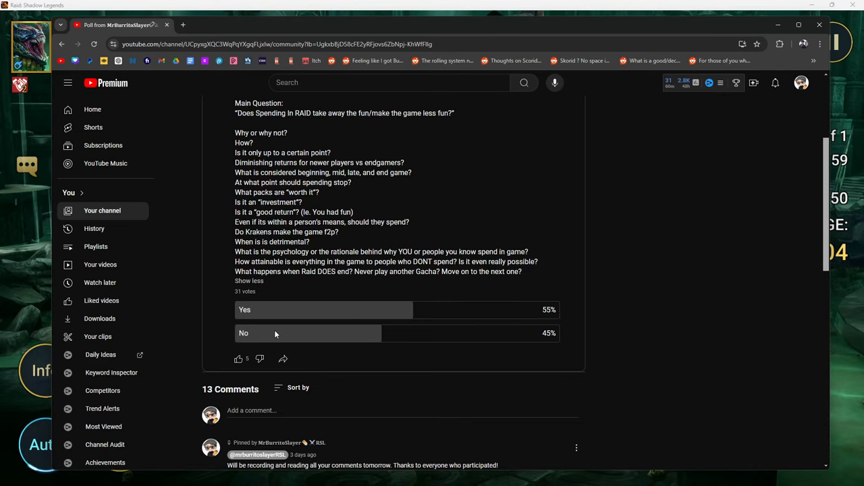
scroll("down", 3)
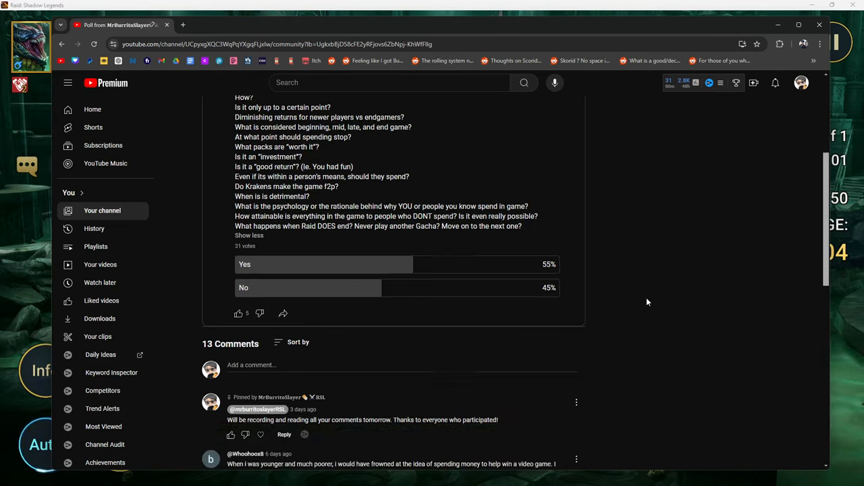
scroll("down", 3)
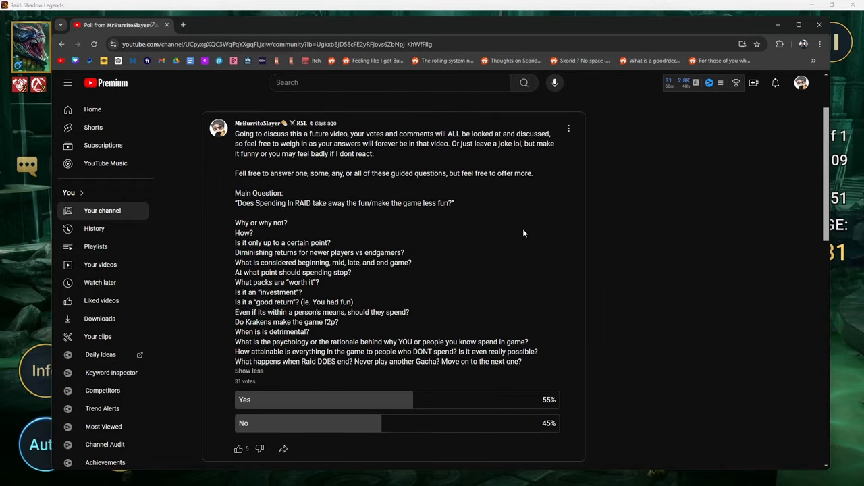
scroll("down", 3)
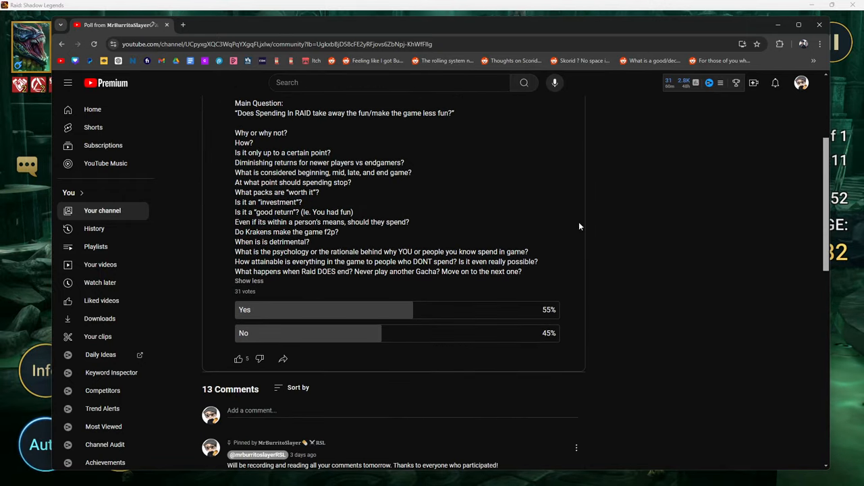
scroll("down", 3)
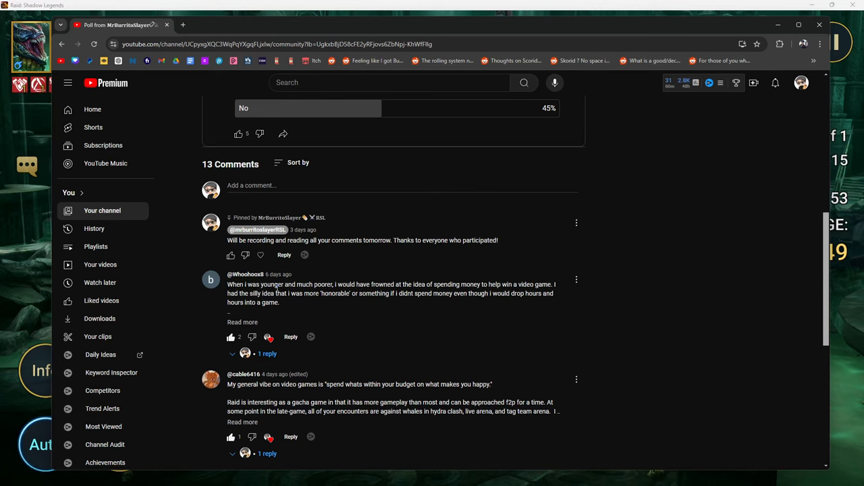
- Expand the first viewer comment about spending attitudes changing with age and income
left_click(244, 322)
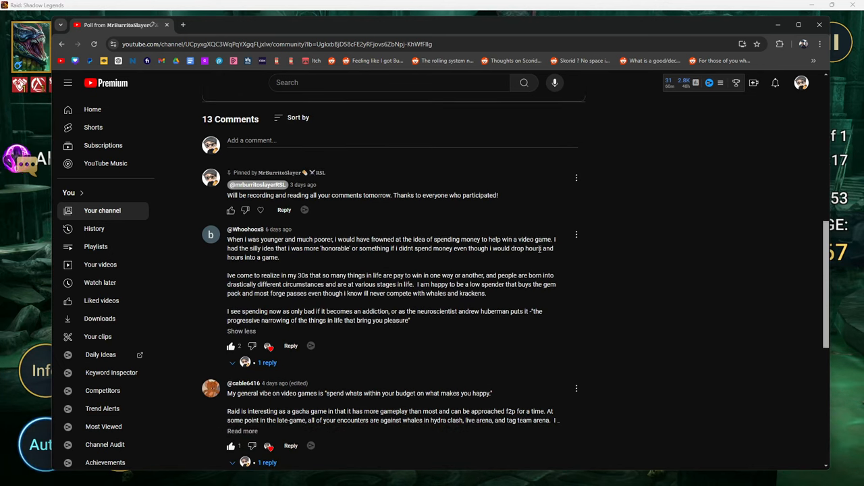
mouse_move(719, 111)
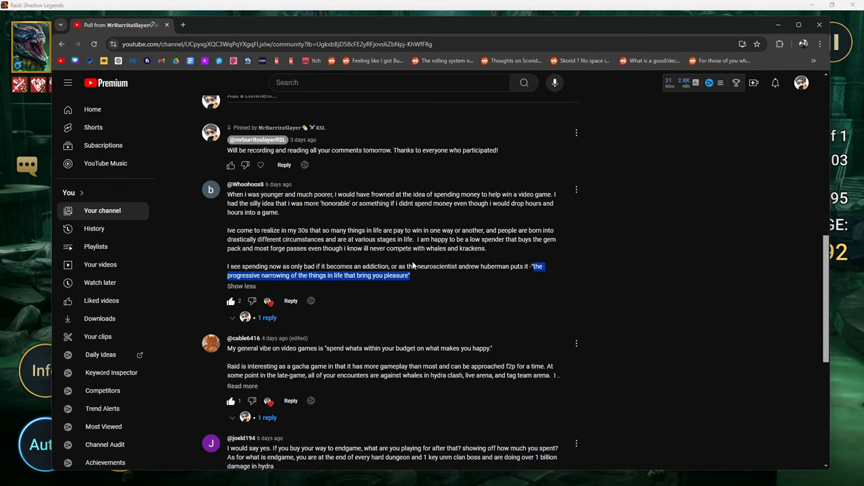
scroll("up", 3)
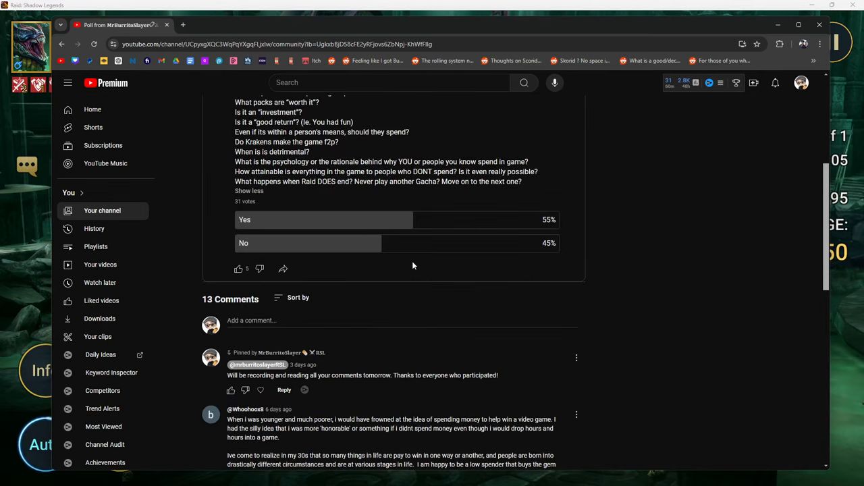
scroll("down", 3)
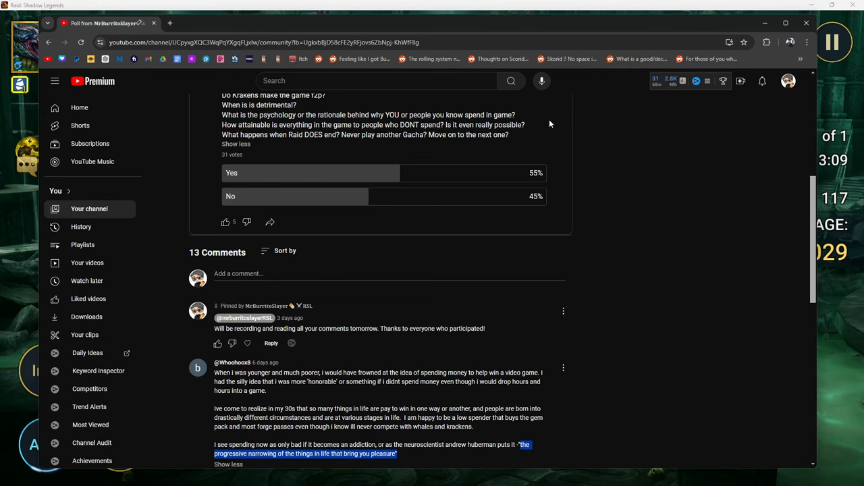
scroll("down", 3)
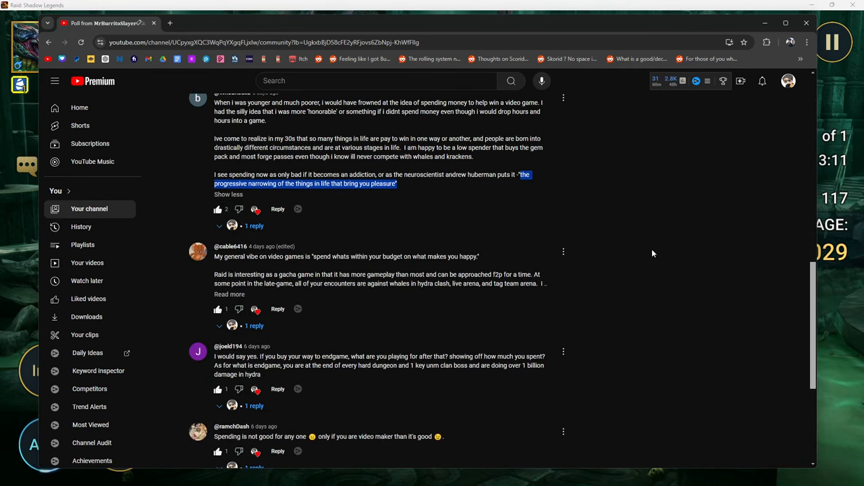
- Expand and read the second comment on spending within your budget, then bring up the Raid Hard Hydra result
left_click(230, 294)
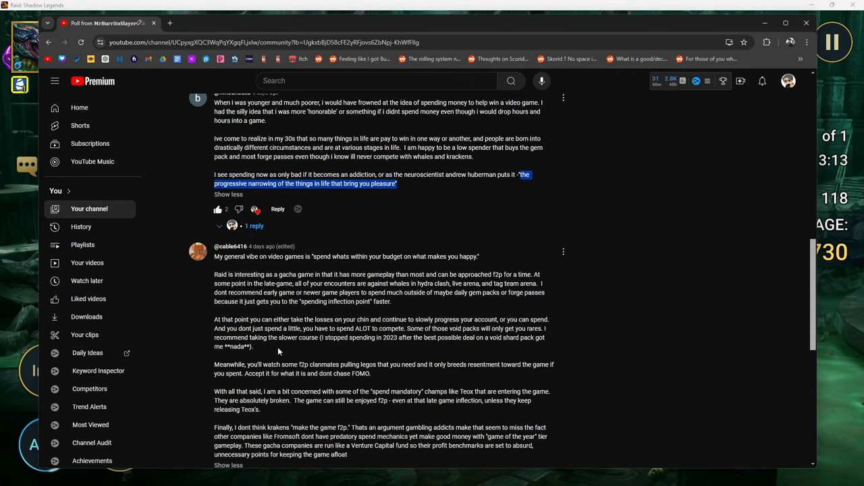
scroll("down", 3)
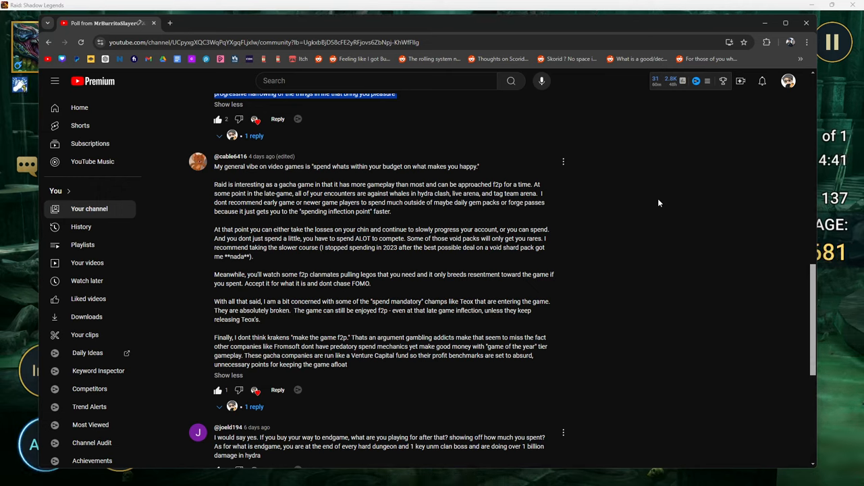
mouse_move(611, 206)
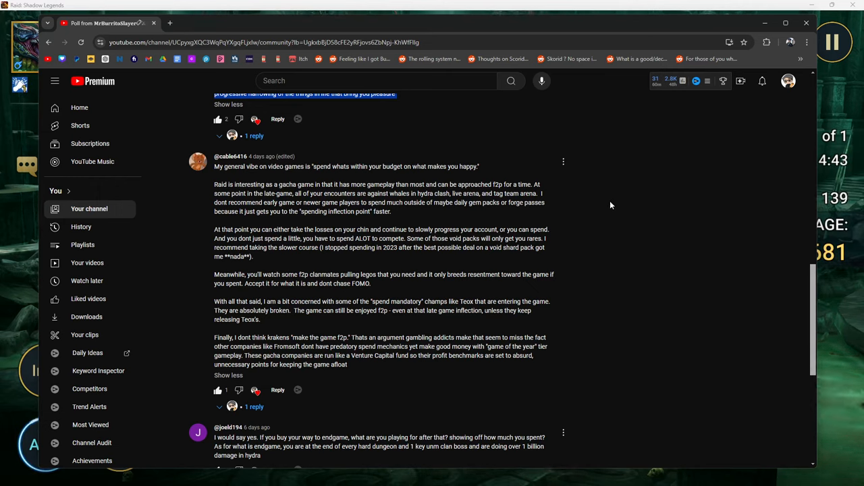
mouse_move(363, 181)
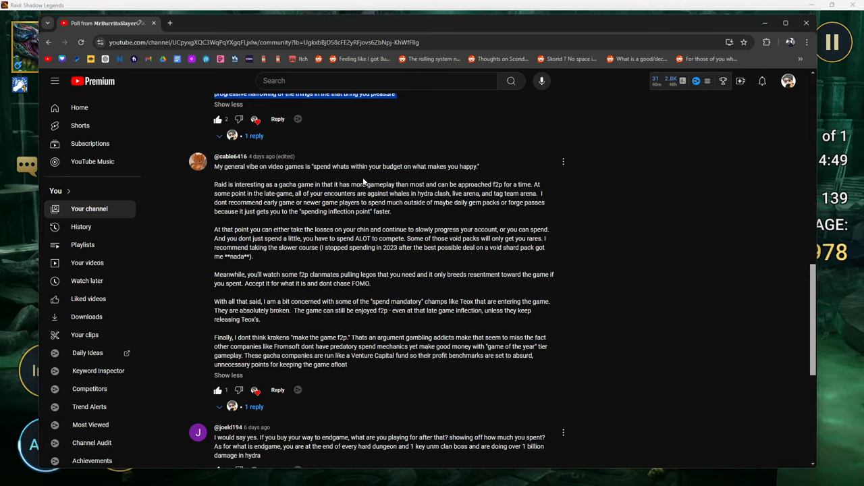
mouse_move(393, 183)
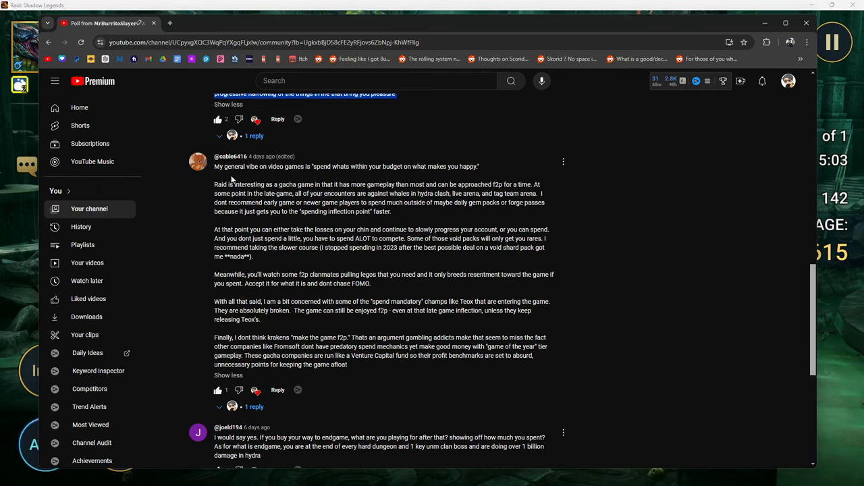
mouse_move(421, 215)
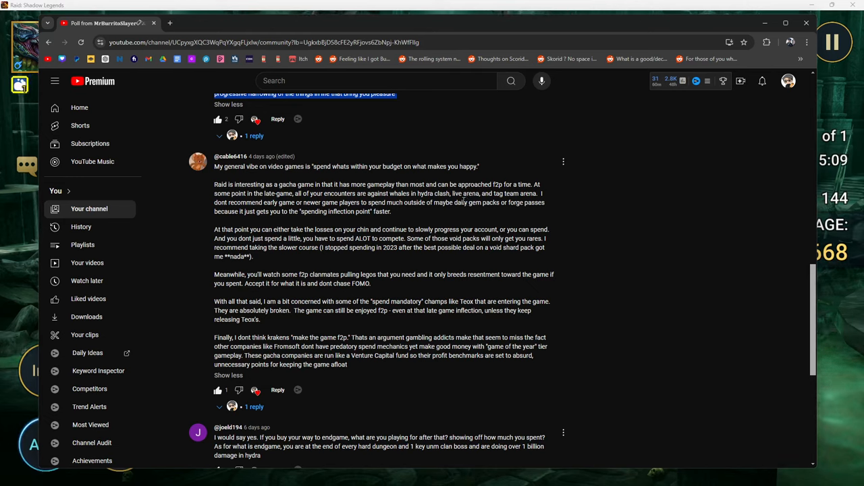
mouse_move(416, 130)
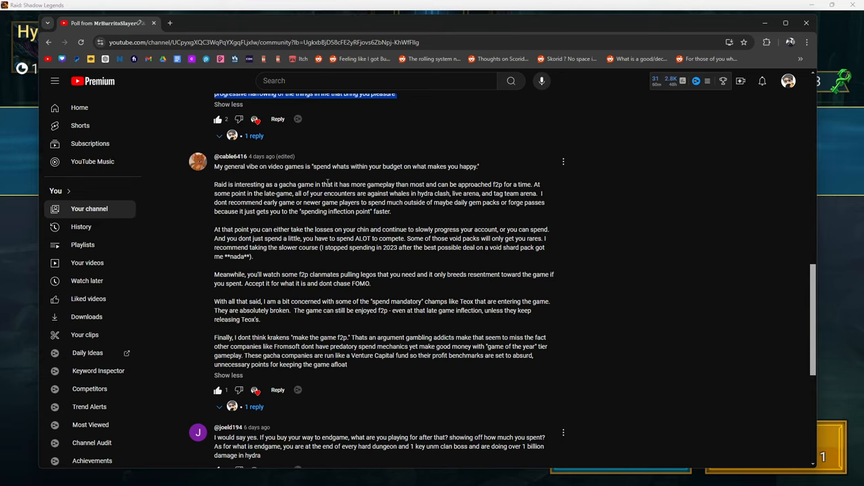
double_click(382, 211)
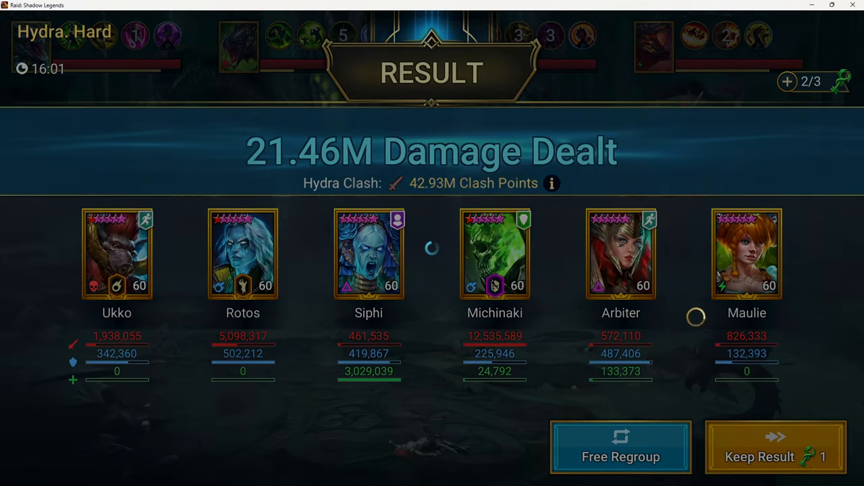
- Keep the Hard Hydra damage result, returning to the Hydra battles list at 94% health
left_click(775, 447)
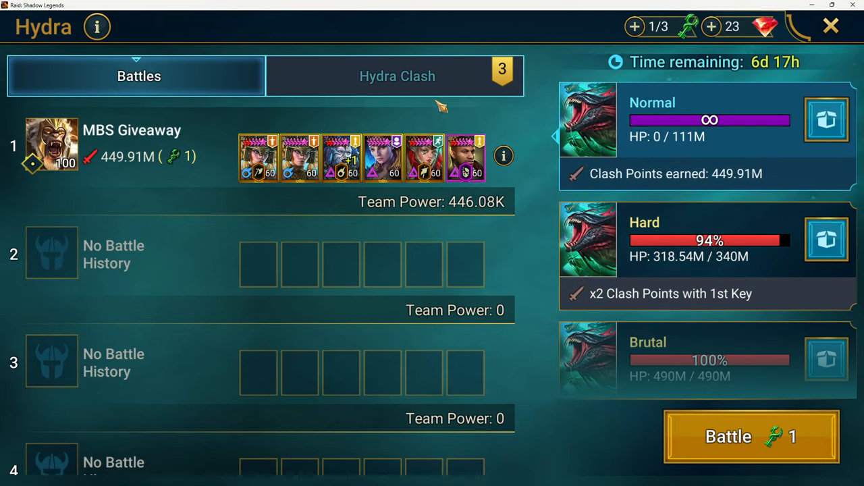
mouse_move(125, 183)
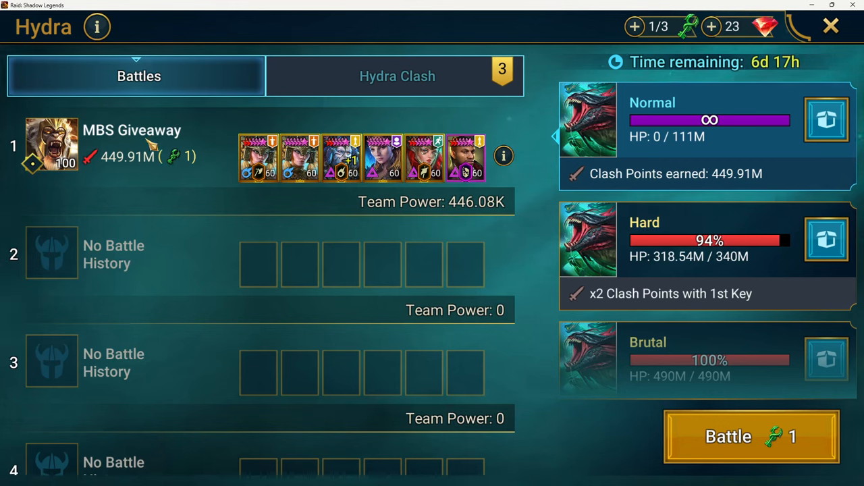
mouse_move(763, 132)
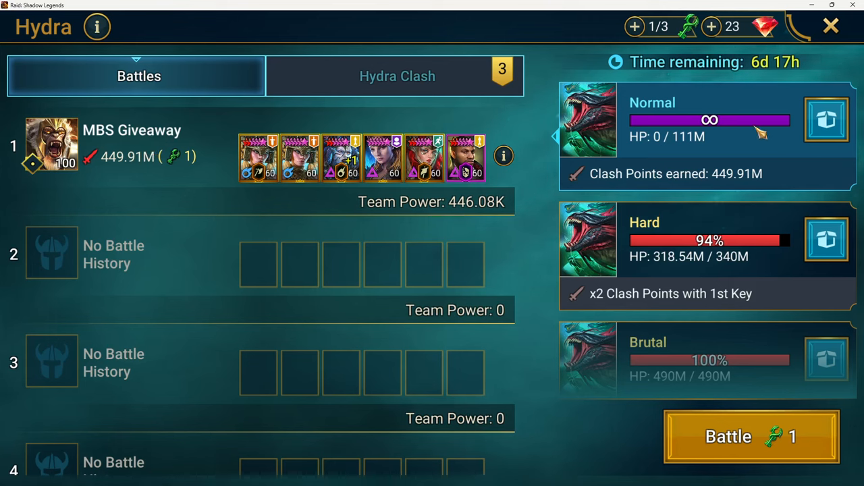
mouse_move(665, 147)
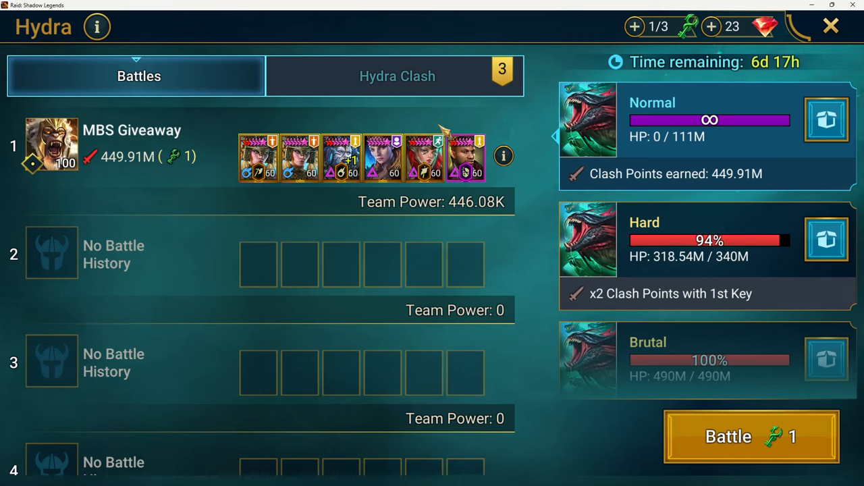
mouse_move(402, 187)
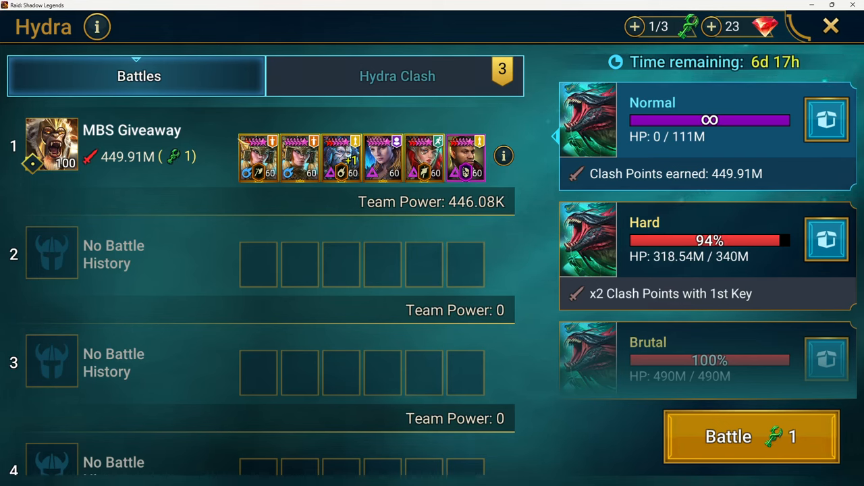
mouse_move(743, 286)
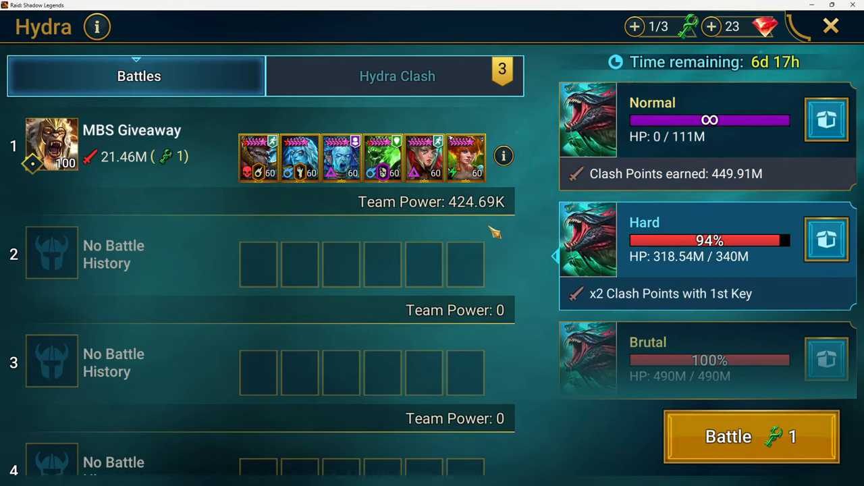
mouse_move(740, 356)
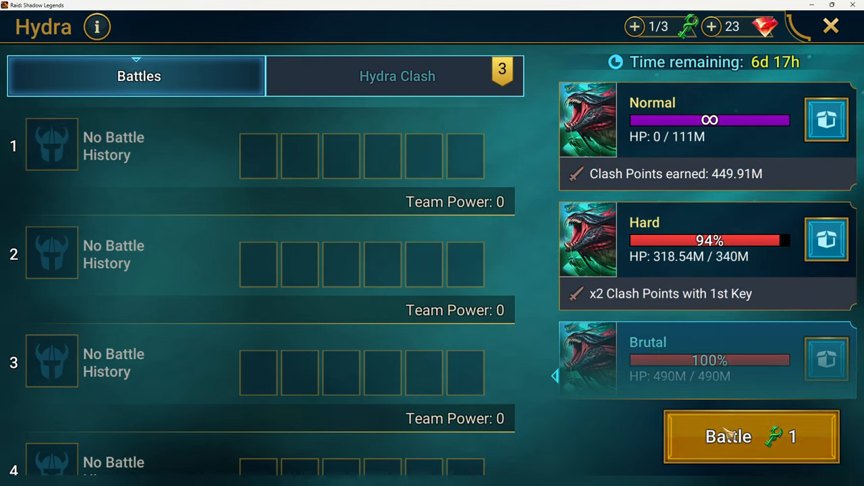
- Start a Brutal Hydra battle setup and show the saved Normal, Hard and Brutal Test team presets
left_click(751, 437)
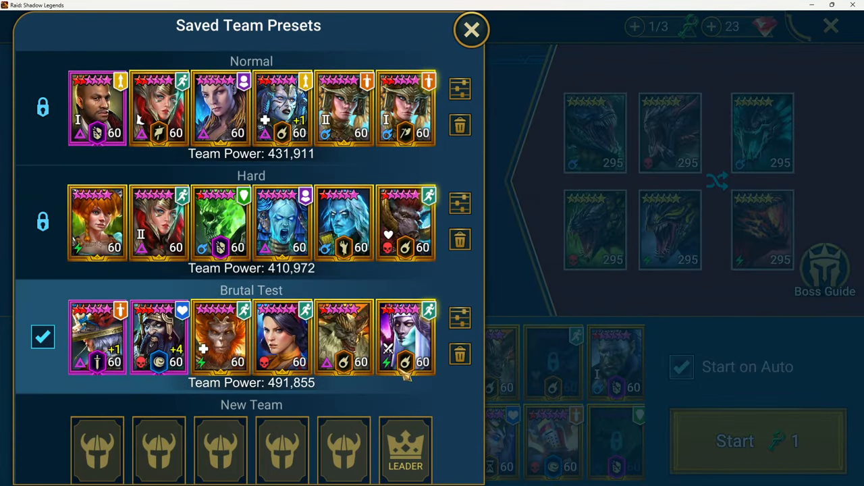
left_click(735, 441)
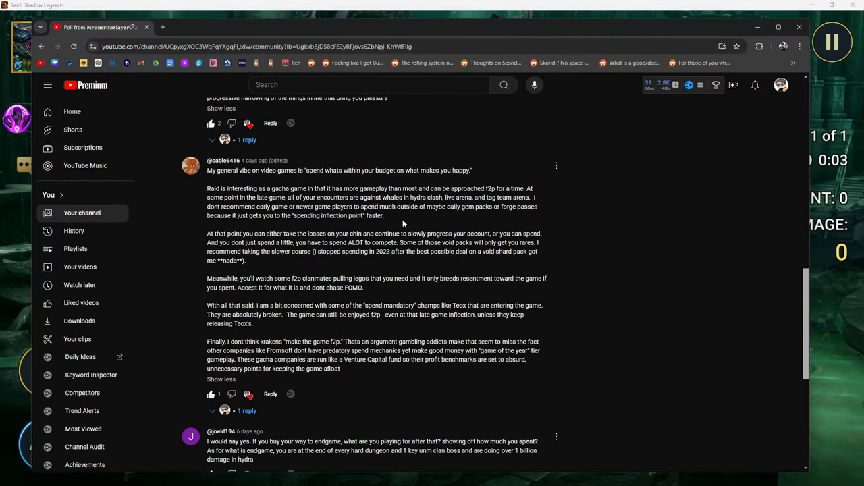
mouse_move(206, 240)
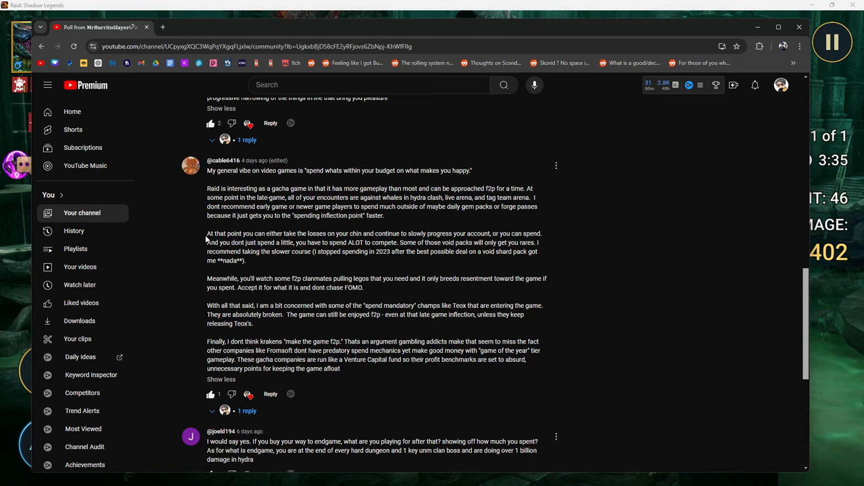
mouse_move(438, 435)
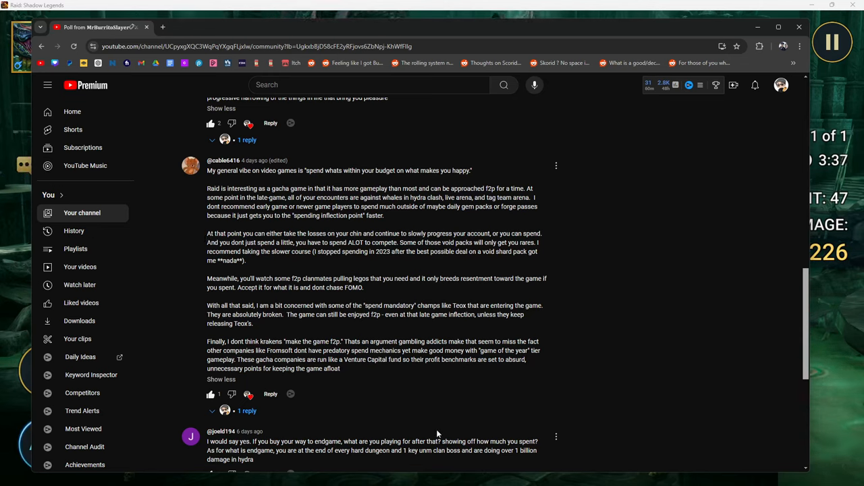
mouse_move(391, 275)
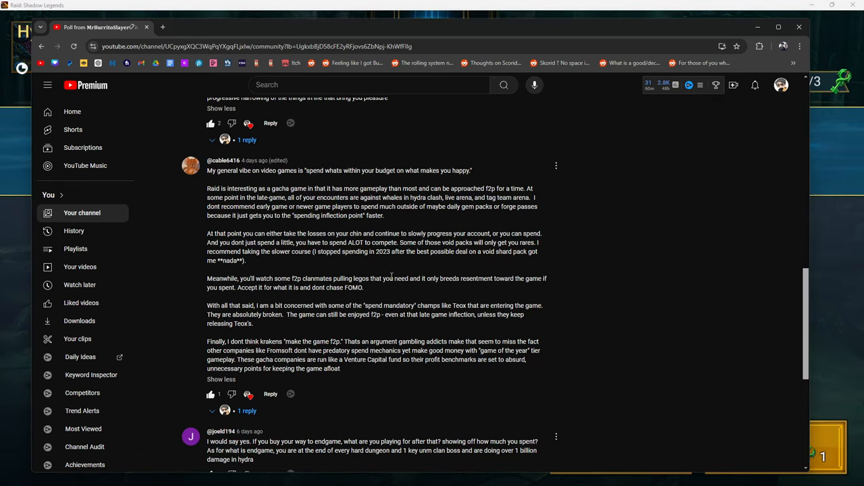
mouse_move(470, 293)
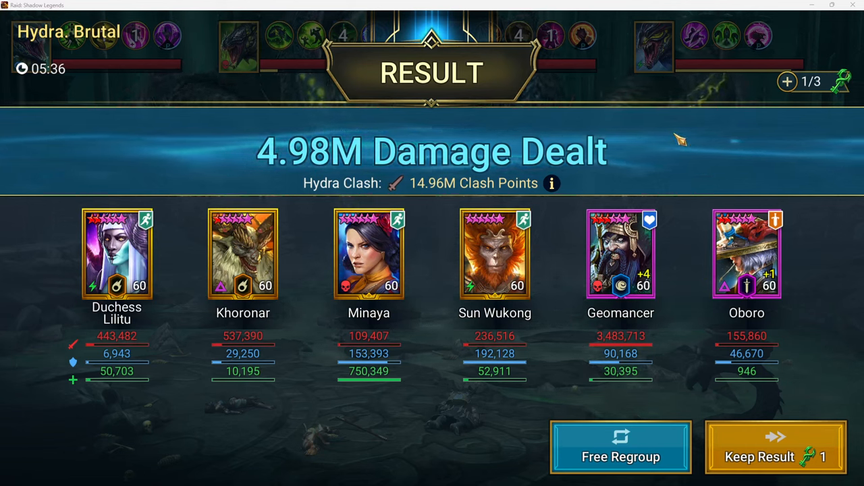
- Dismiss the Brutal Hydra result screen showing 4.98M damage dealt
left_click(776, 449)
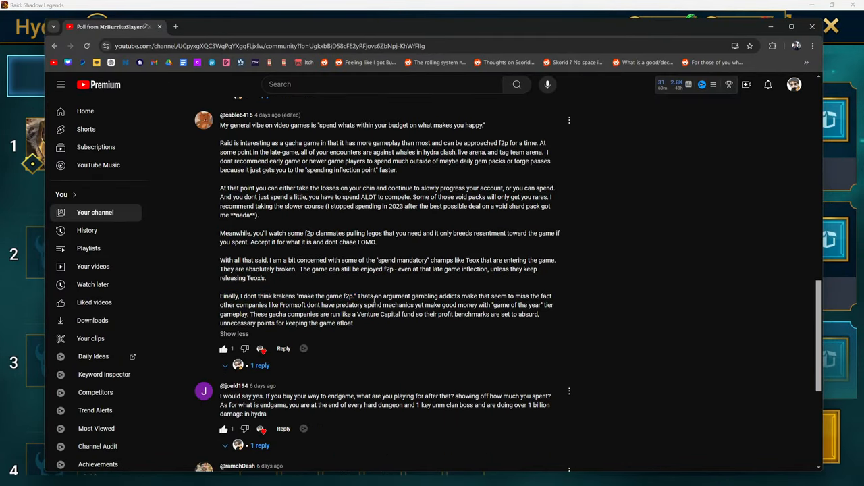
left_click_drag(357, 295, 294, 305)
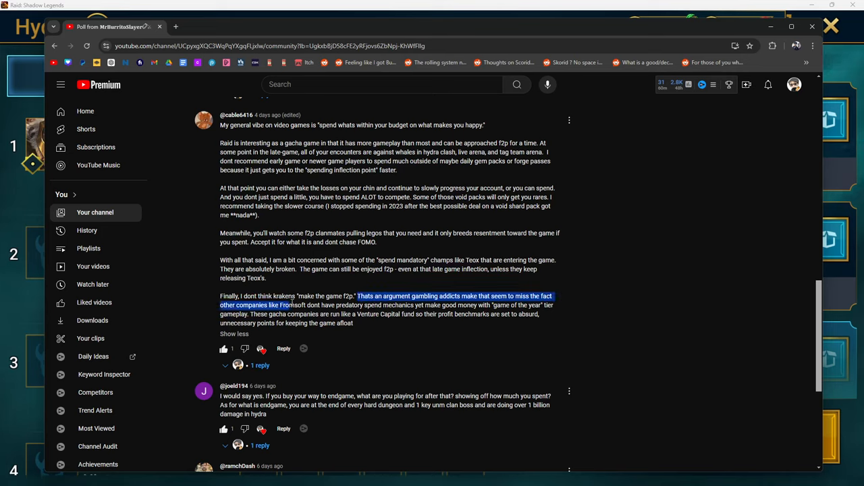
left_click(357, 296)
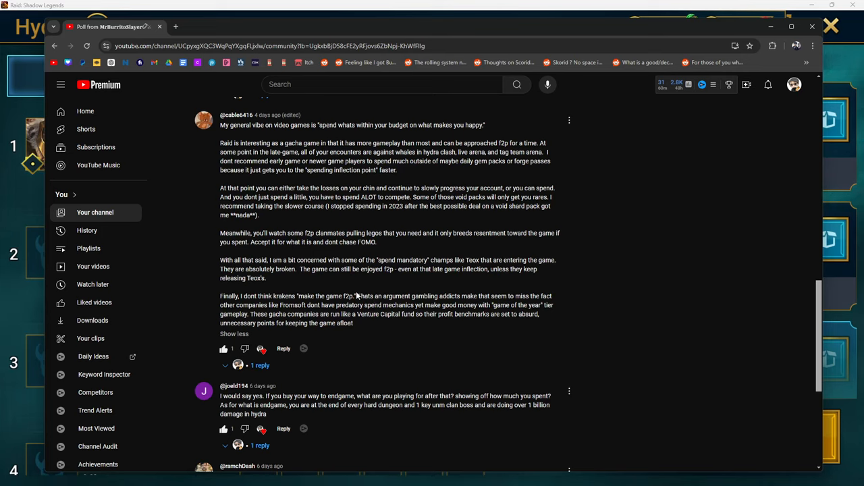
left_click_drag(356, 295, 406, 305)
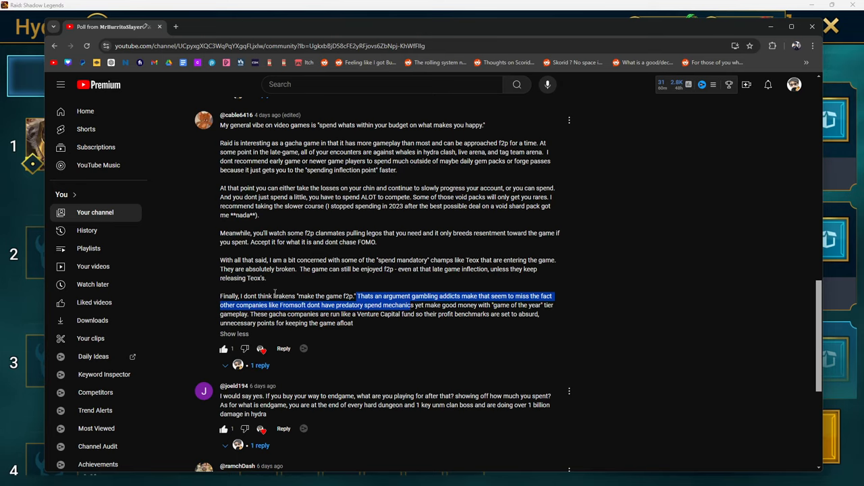
left_click(351, 296)
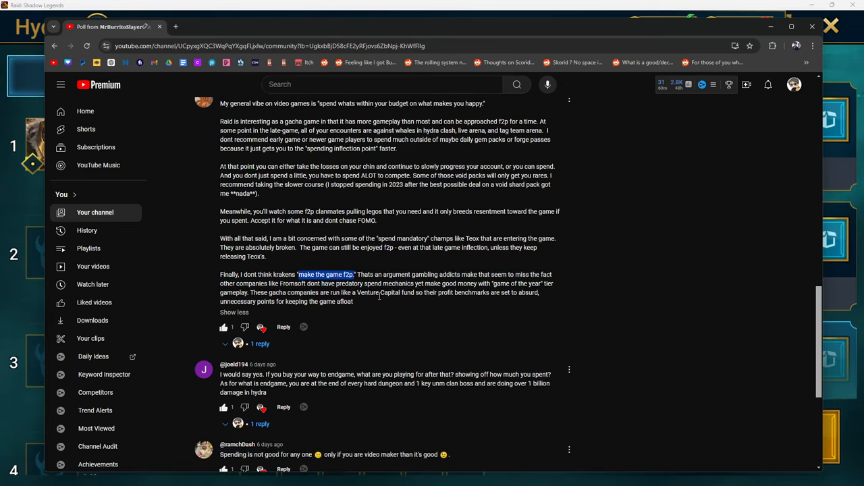
scroll("down", 3)
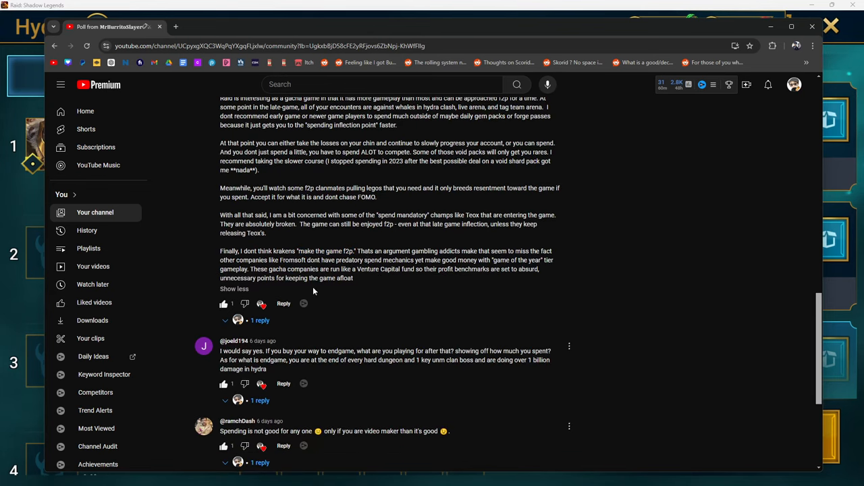
mouse_move(362, 284)
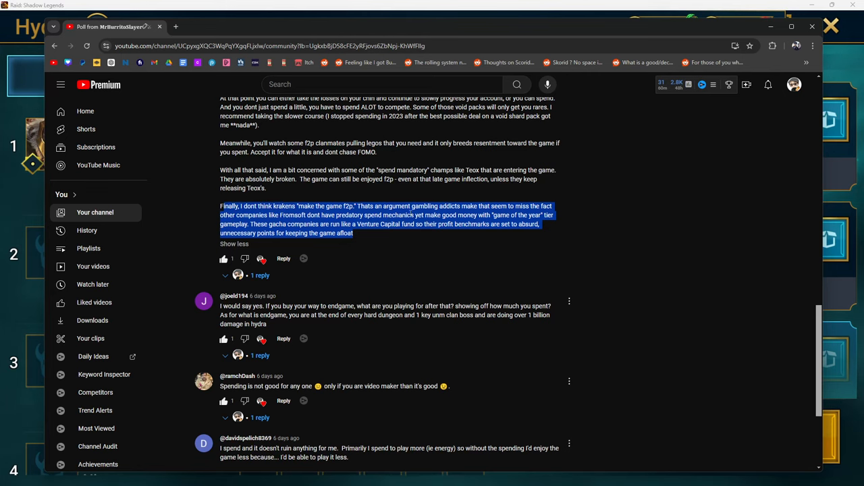
scroll("down", 3)
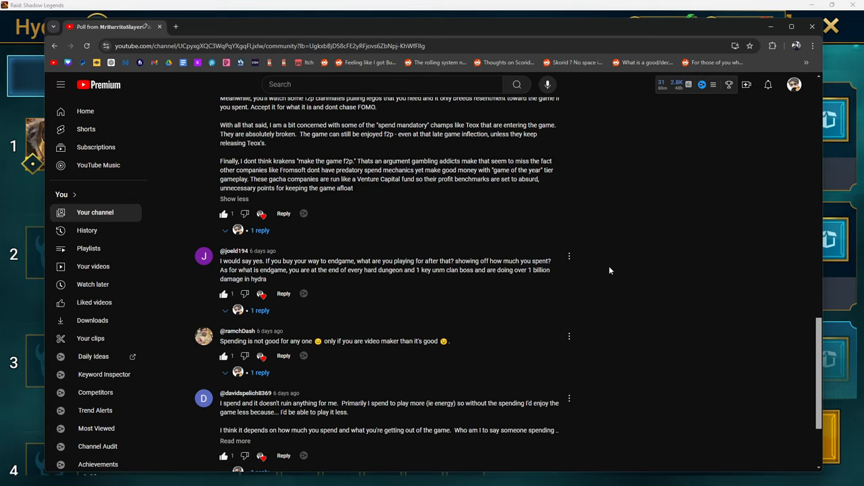
mouse_move(327, 302)
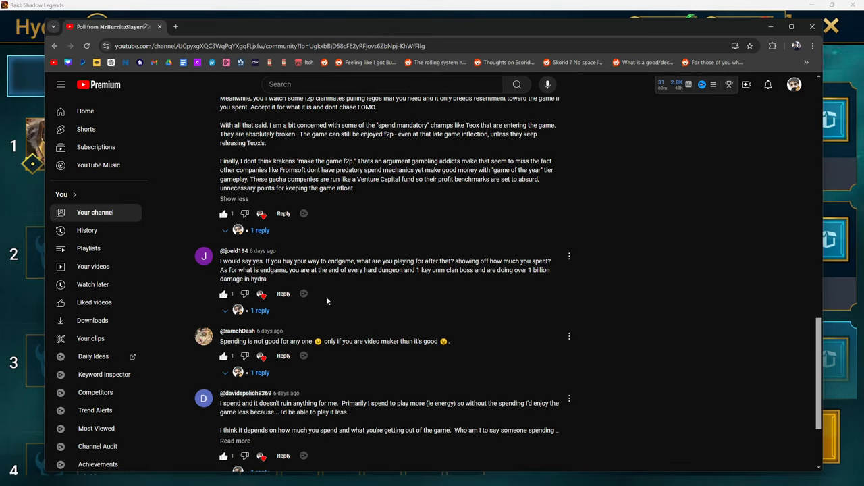
mouse_move(378, 223)
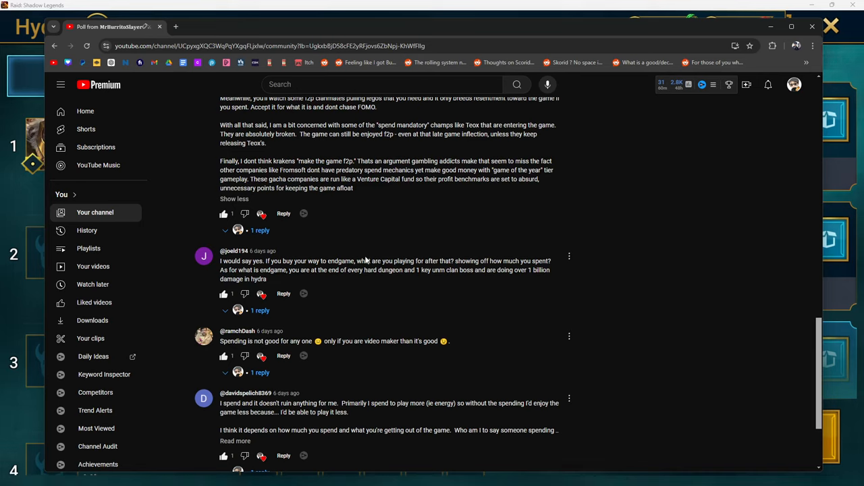
mouse_move(443, 263)
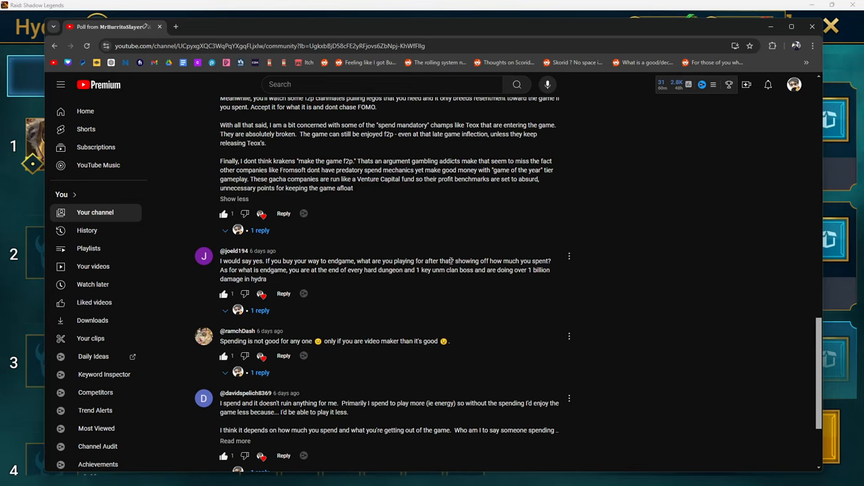
left_click_drag(327, 262, 453, 262)
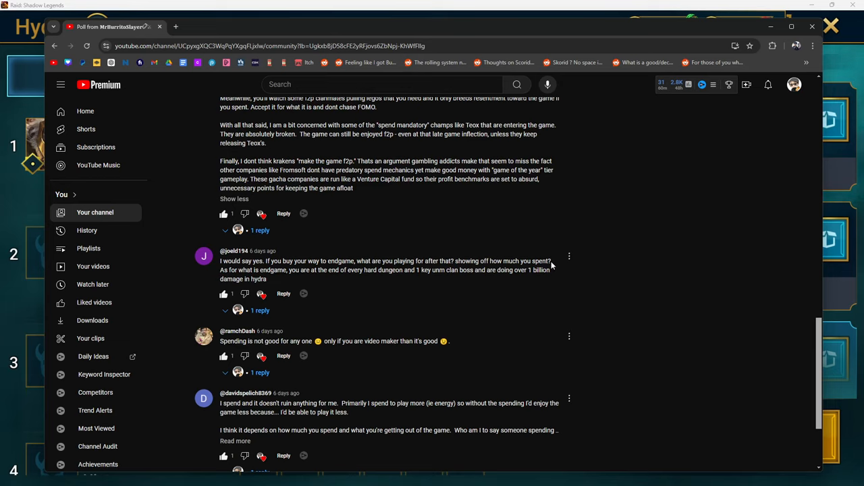
mouse_move(559, 270)
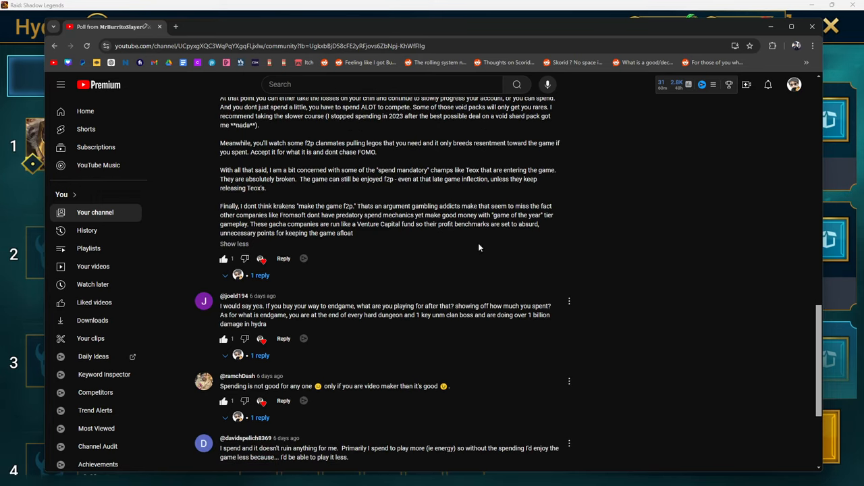
mouse_move(376, 27)
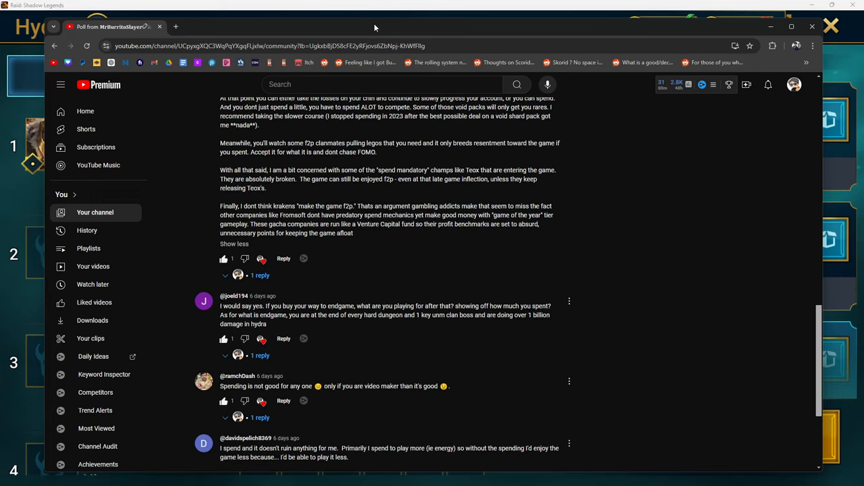
mouse_move(384, 30)
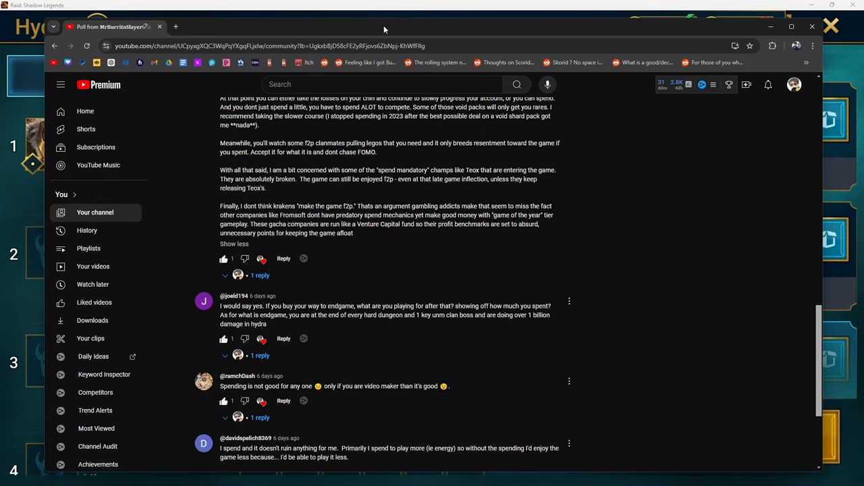
mouse_move(402, 8)
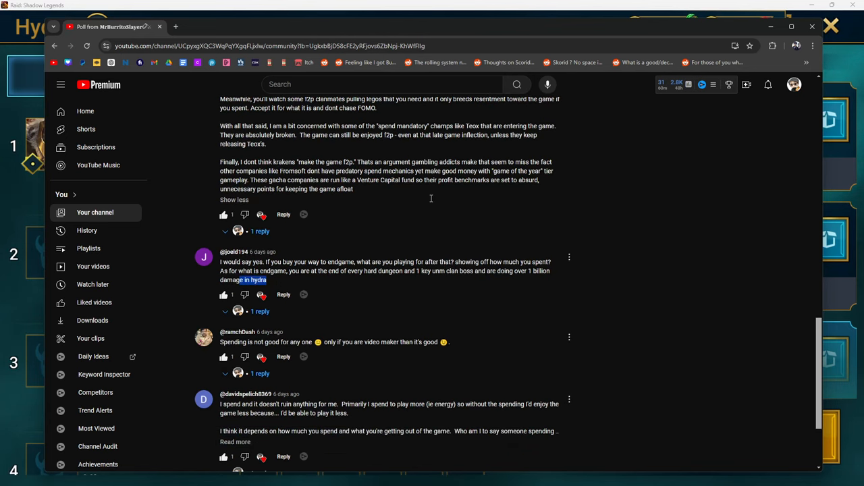
- Highlight phrases in the short spending comment, ending on the words "good for any one"
scroll("down", 3)
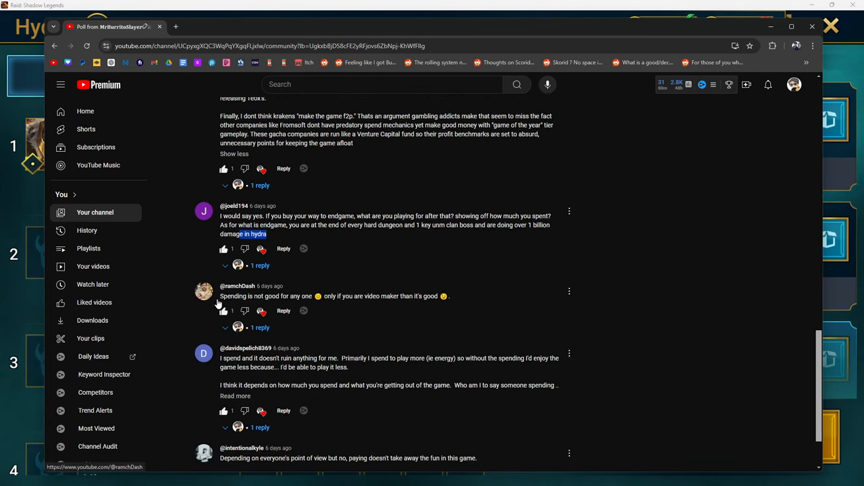
left_click_drag(219, 295, 302, 296)
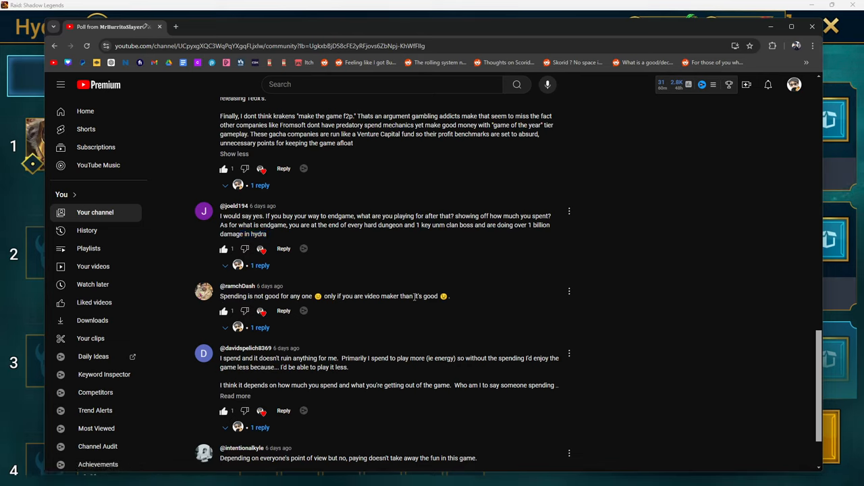
mouse_move(470, 303)
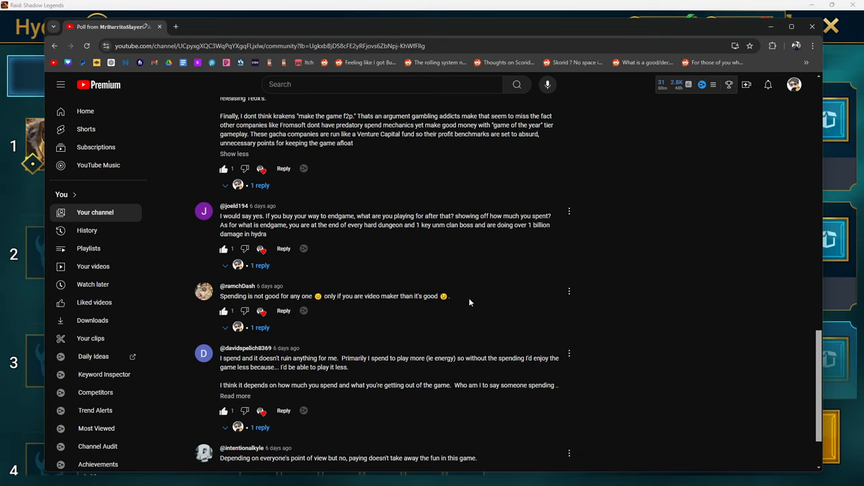
left_click_drag(220, 286, 448, 297)
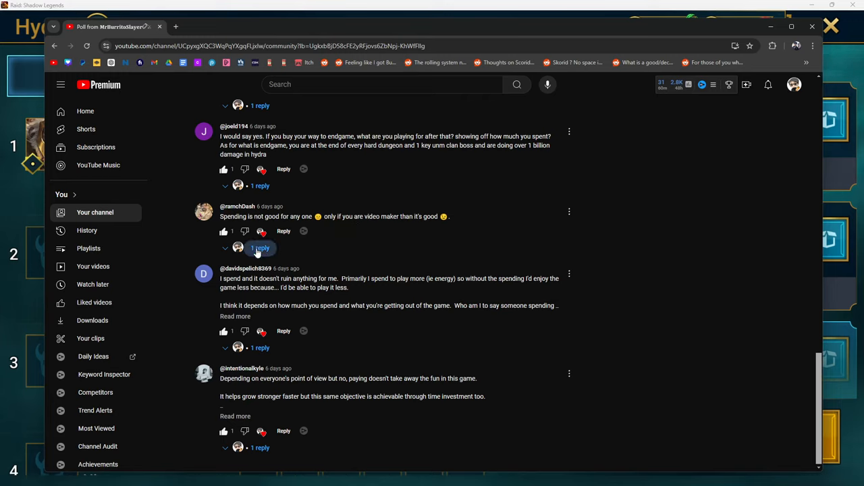
double_click(281, 216)
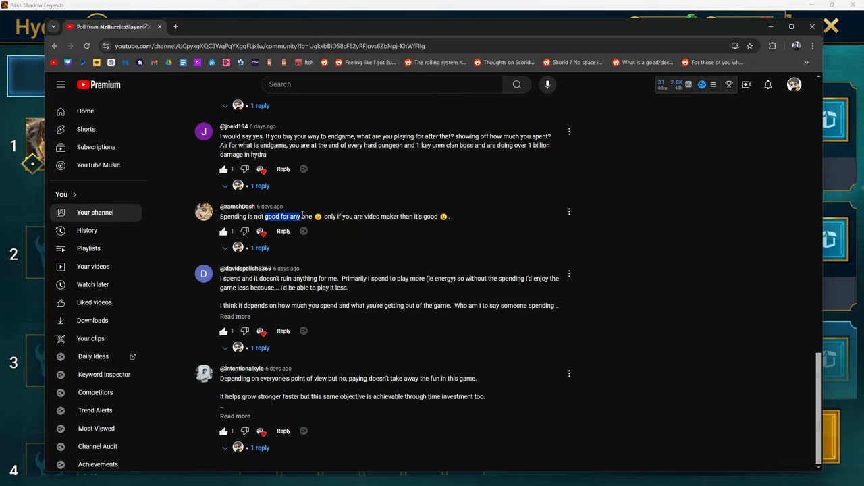
left_click_drag(265, 216, 310, 216)
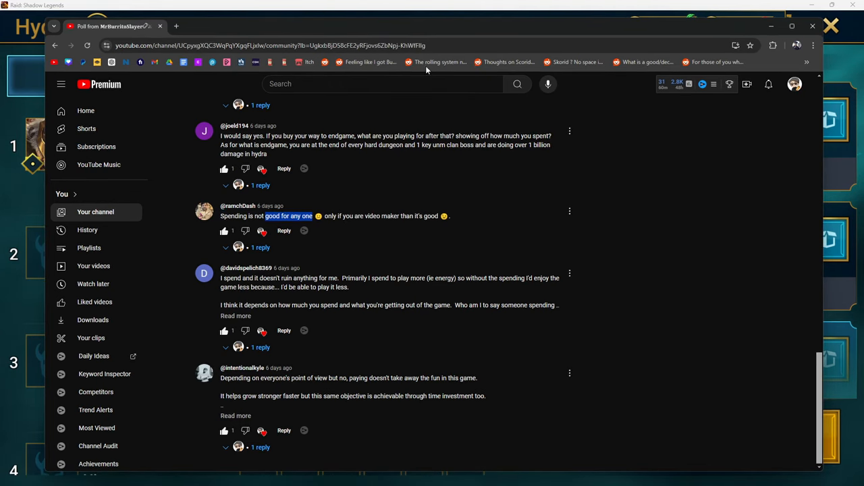
mouse_move(617, 162)
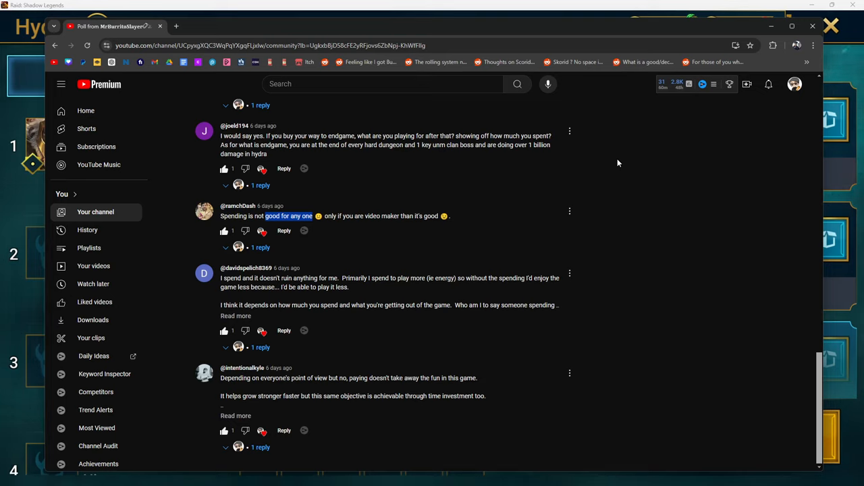
mouse_move(434, 197)
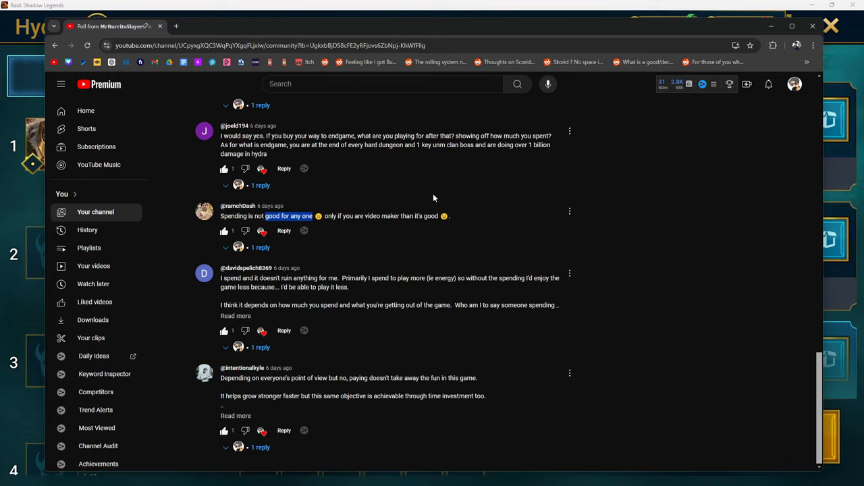
mouse_move(416, 168)
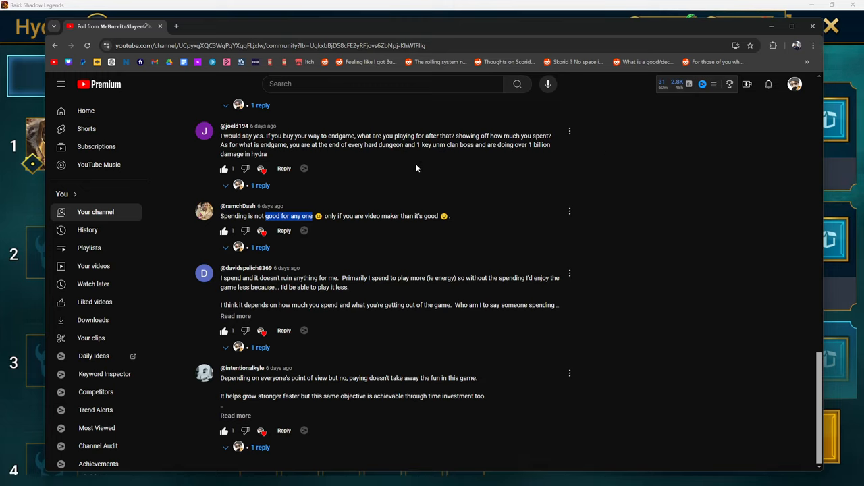
mouse_move(349, 10)
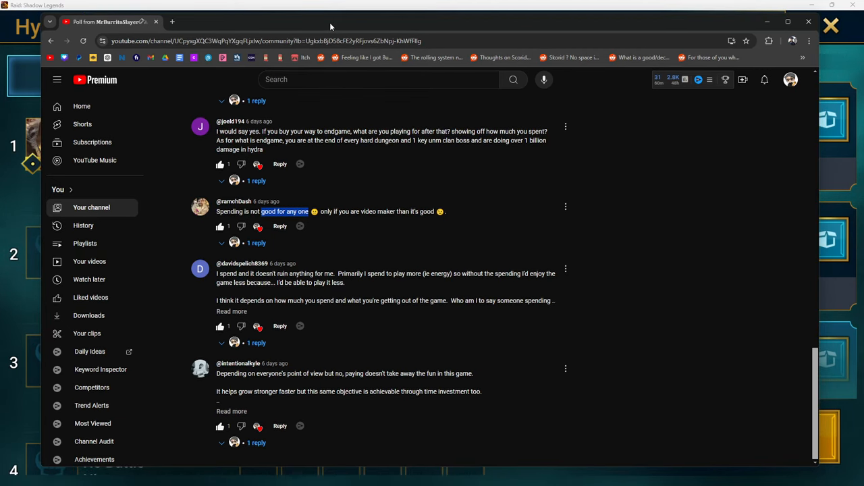
mouse_move(721, 235)
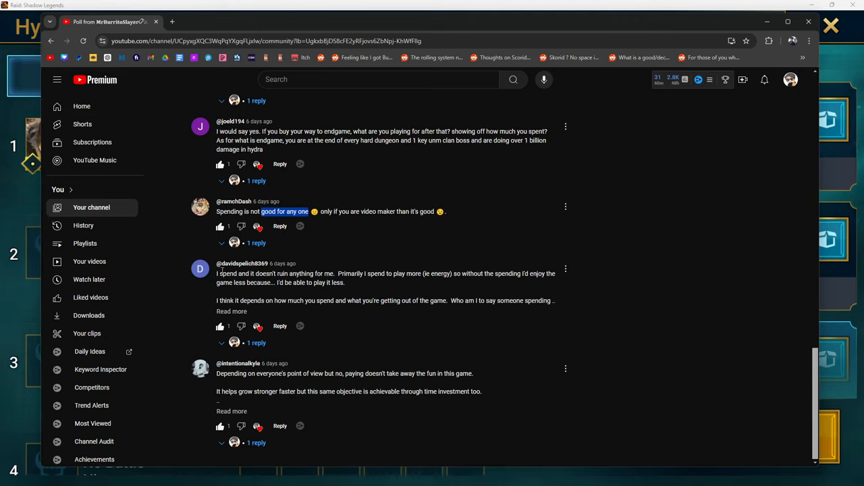
mouse_move(397, 228)
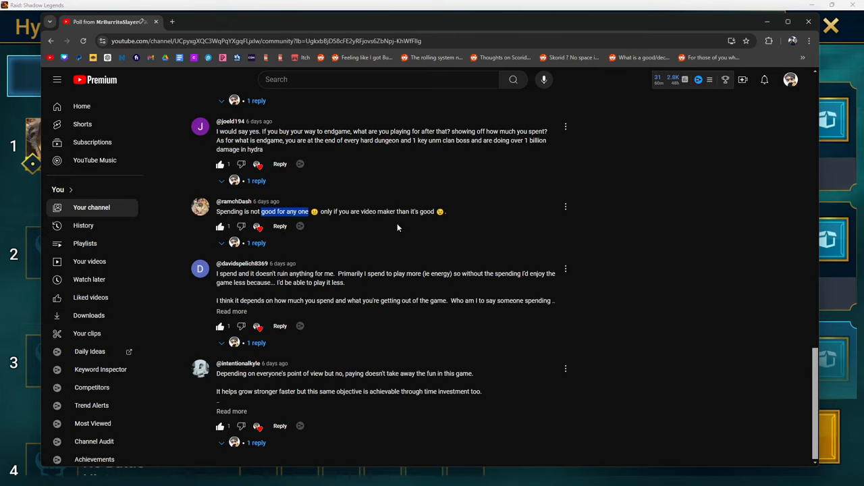
mouse_move(369, 230)
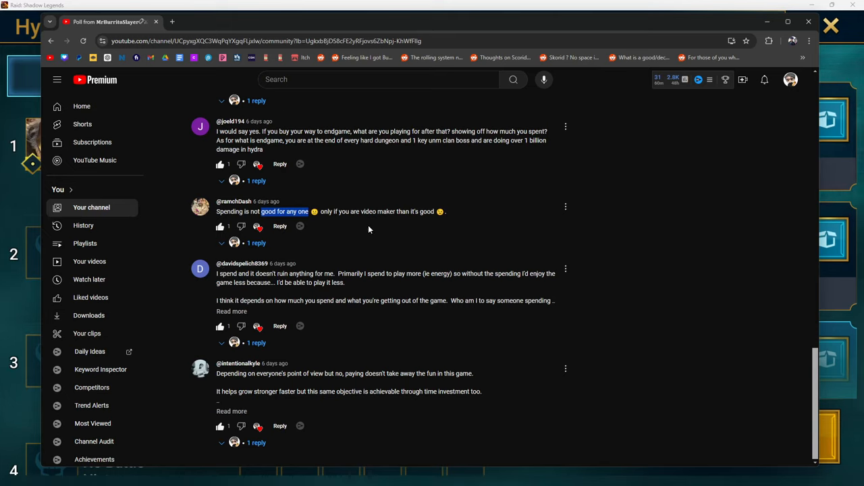
mouse_move(451, 241)
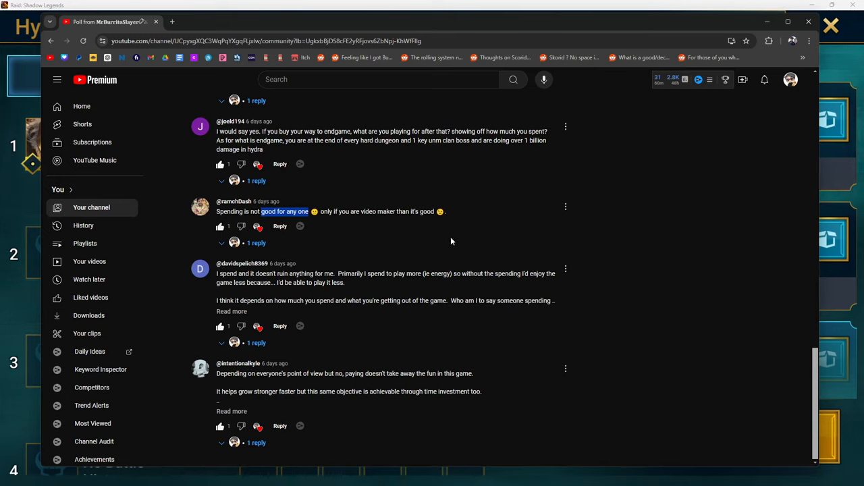
mouse_move(447, 234)
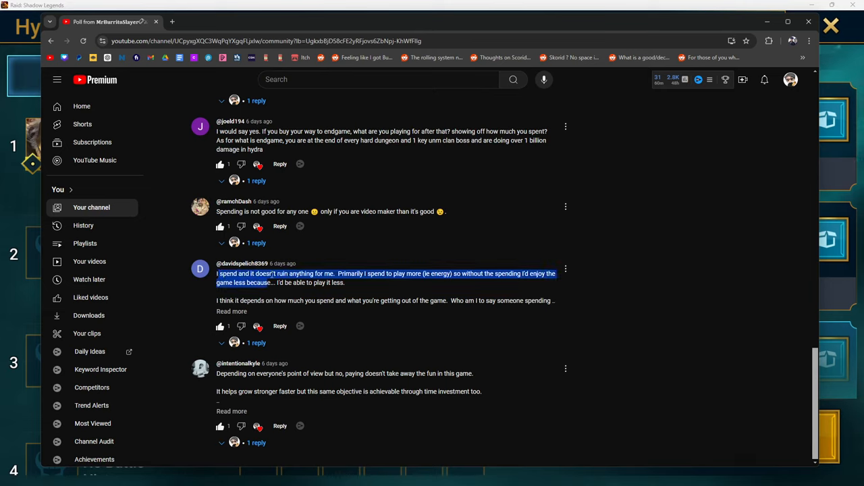
mouse_move(359, 295)
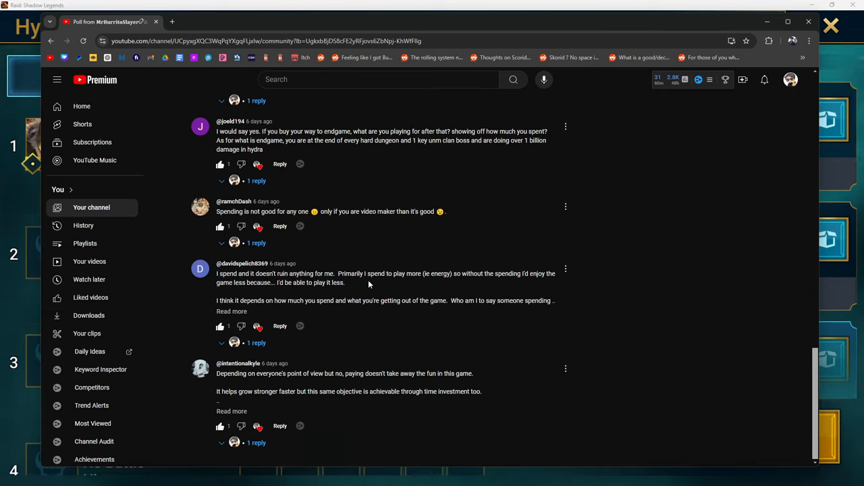
mouse_move(470, 284)
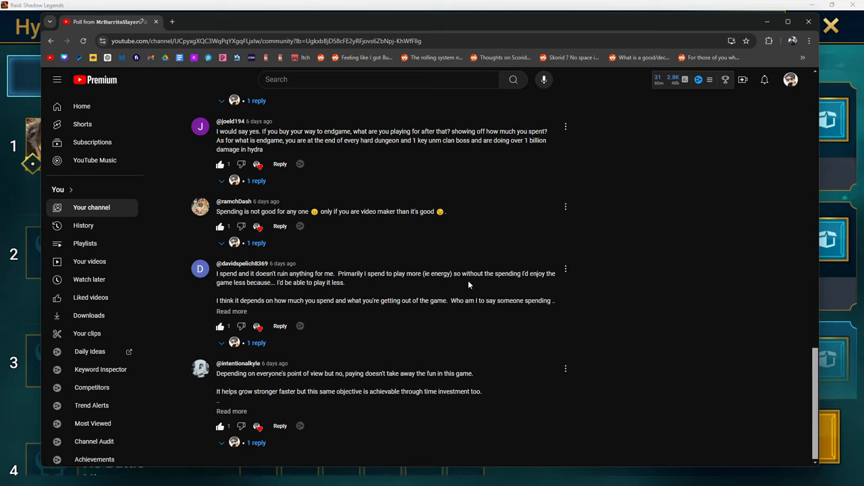
mouse_move(295, 295)
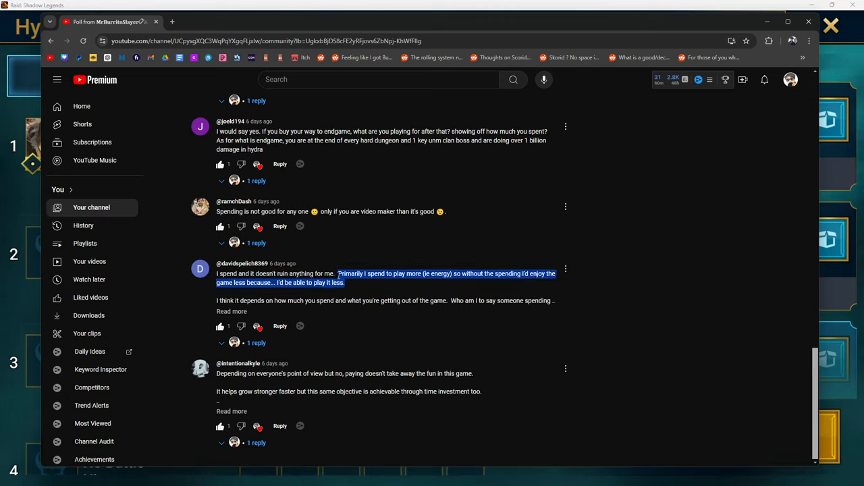
mouse_move(435, 291)
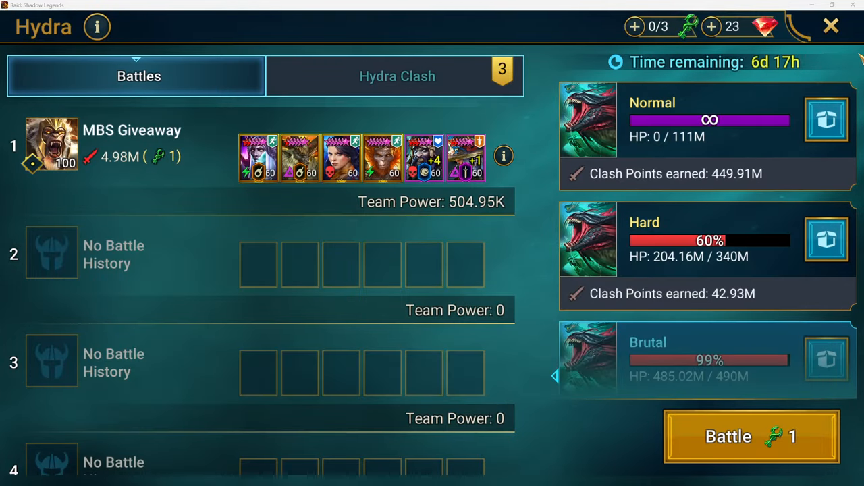
- Leave Hydra for the Spider's Den stage list and start a battle on one of its stages
left_click(832, 26)
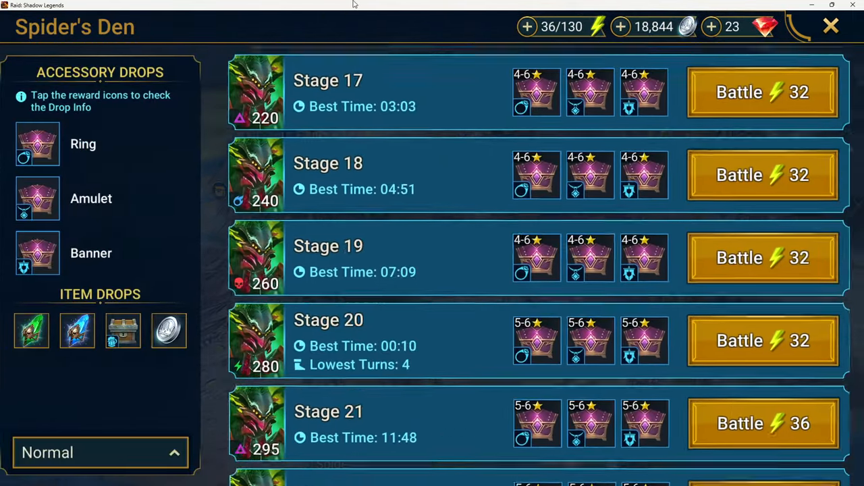
scroll("down", 3)
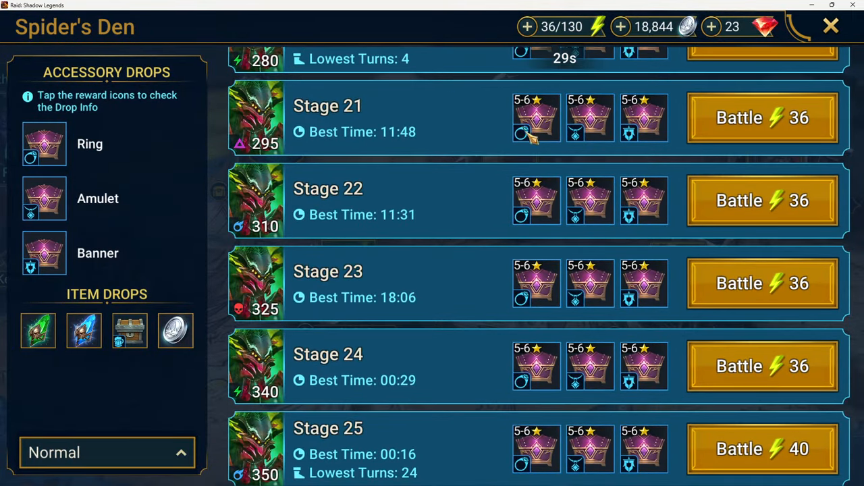
left_click(762, 117)
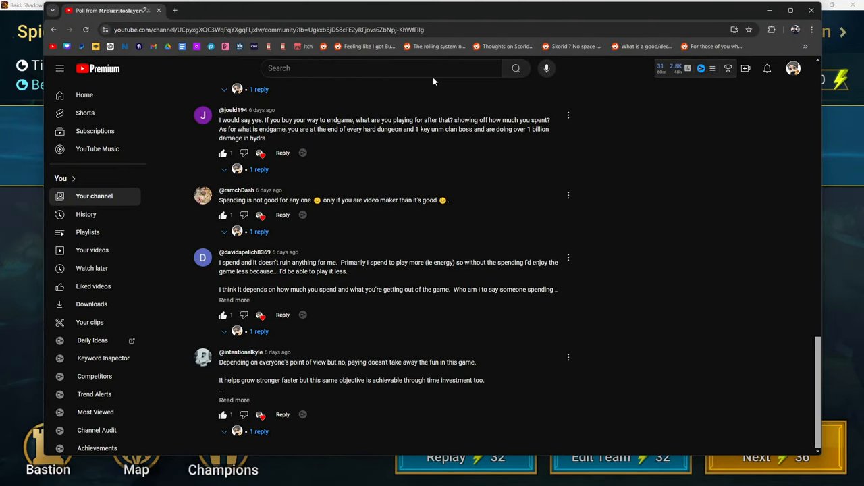
mouse_move(243, 315)
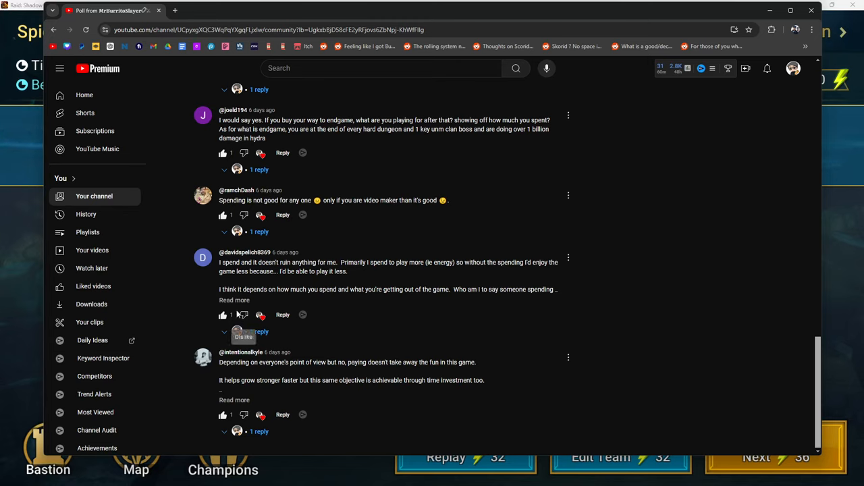
- Expand the long comment about spending mainly for energy and highlight its text
left_click(235, 300)
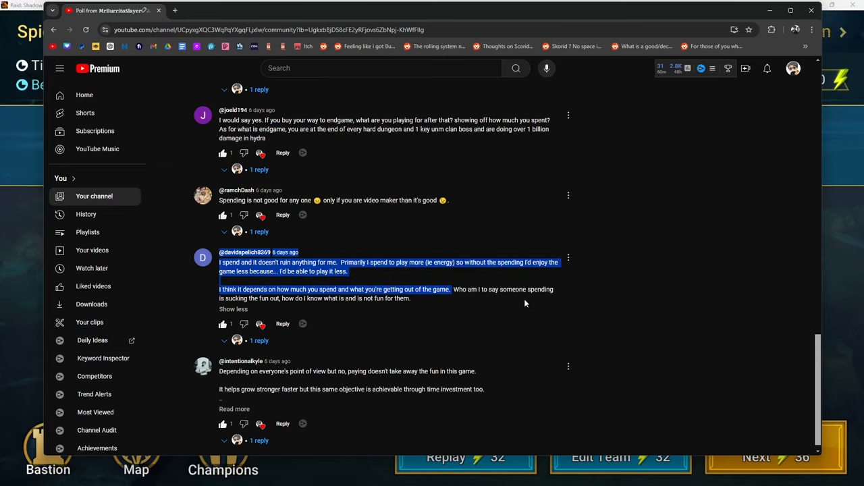
mouse_move(276, 311)
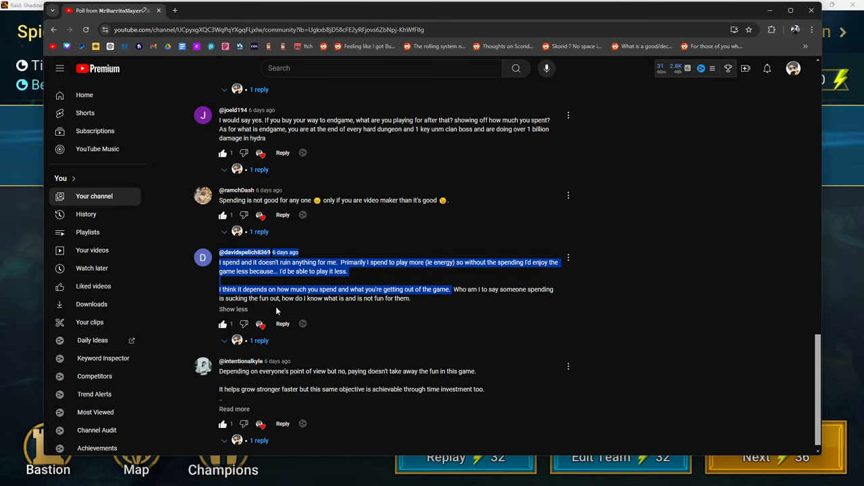
mouse_move(283, 313)
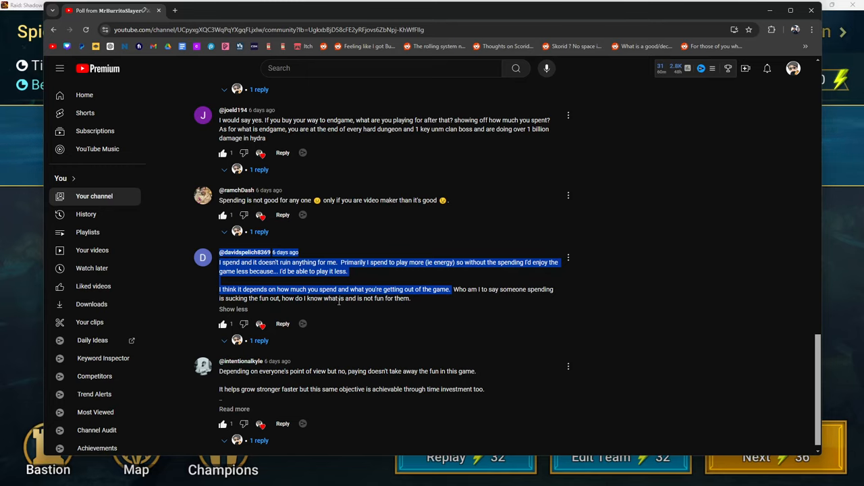
mouse_move(424, 302)
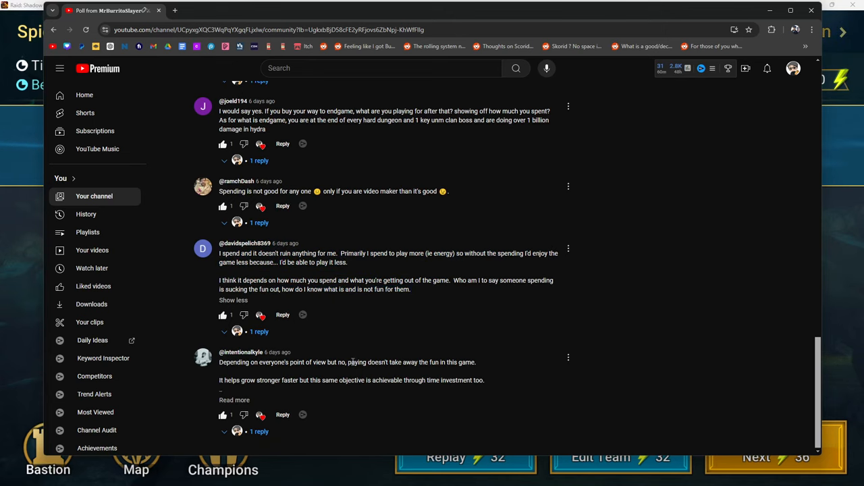
left_click(235, 400)
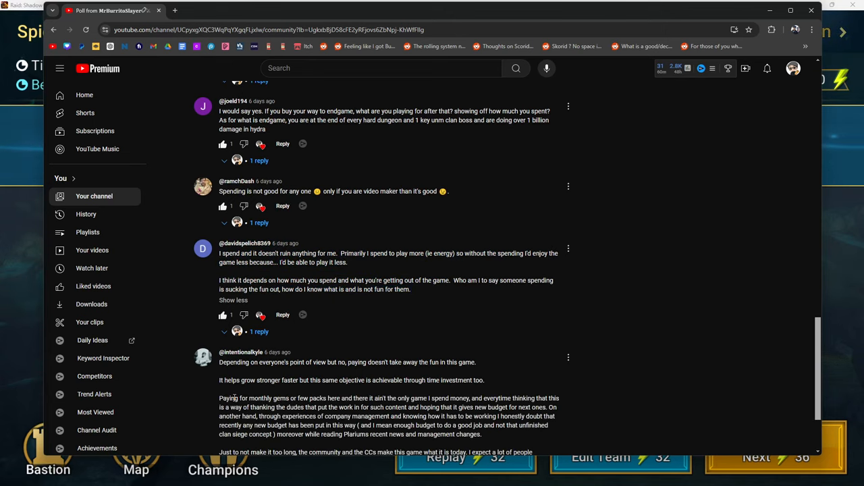
scroll("down", 3)
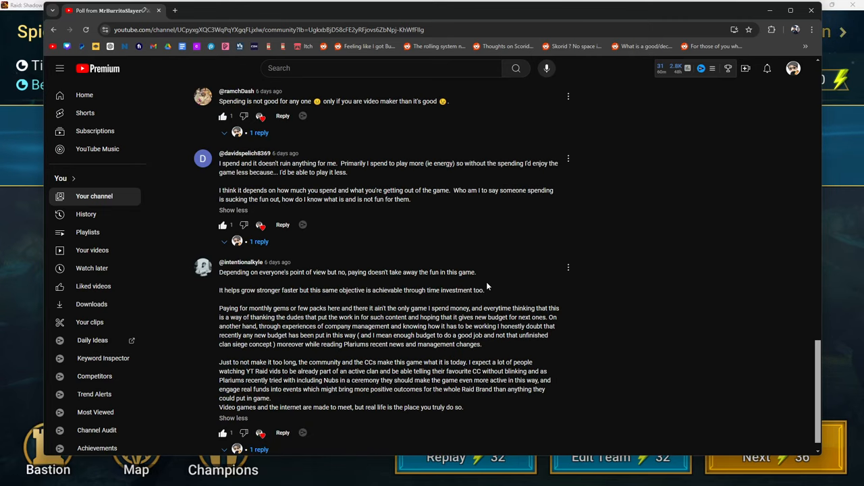
scroll("down", 3)
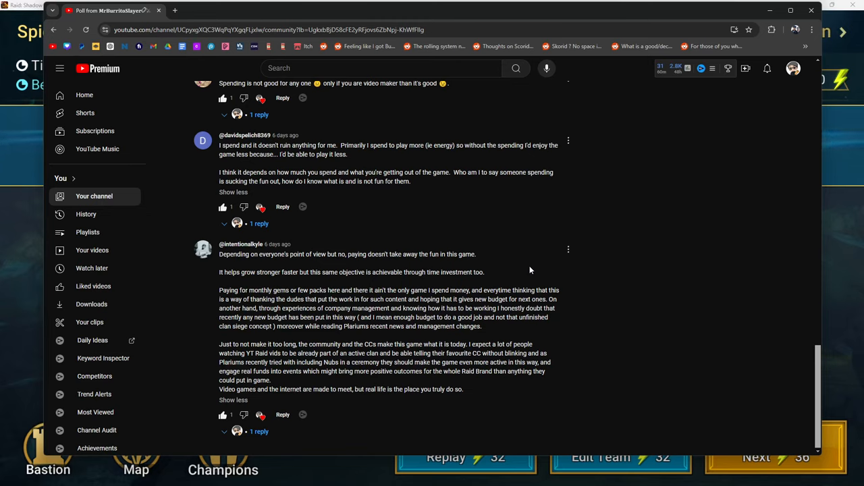
mouse_move(321, 311)
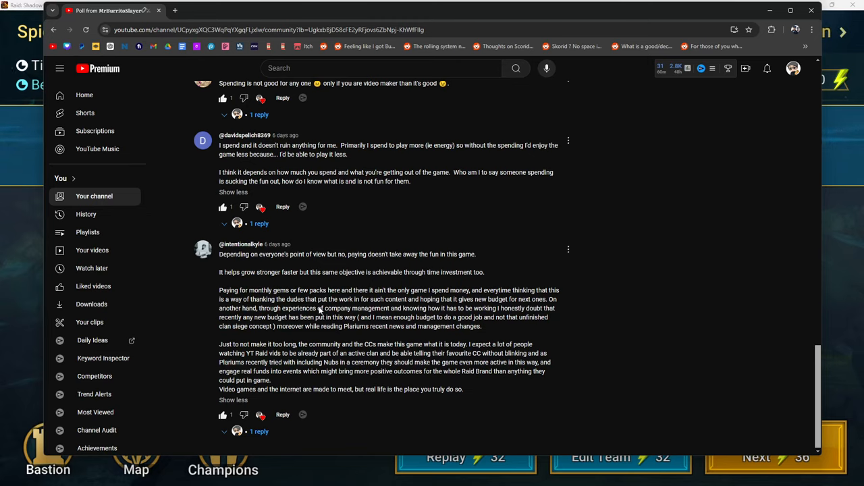
mouse_move(286, 289)
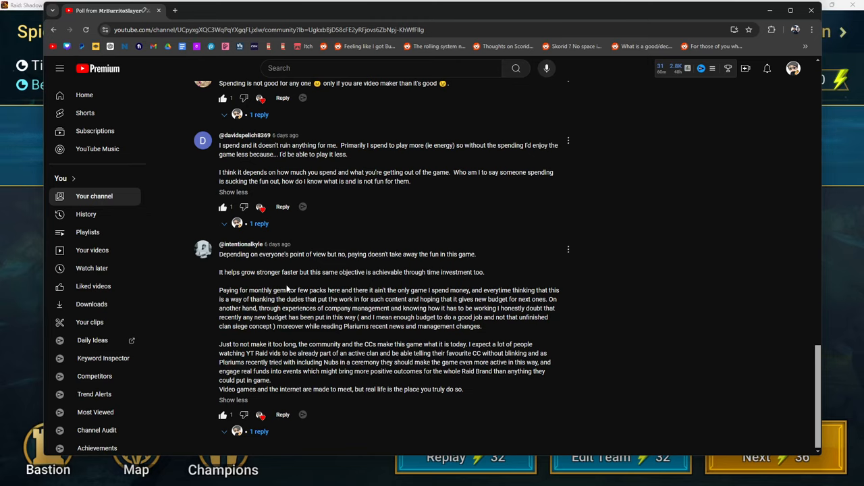
mouse_move(389, 300)
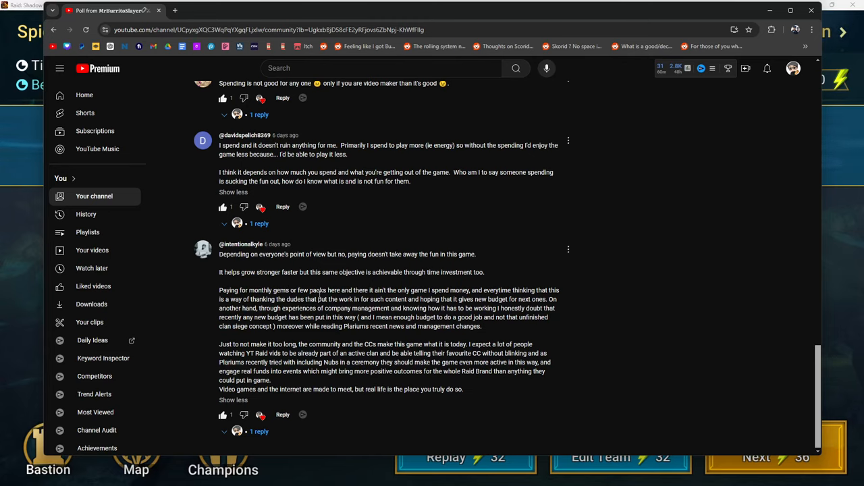
mouse_move(460, 289)
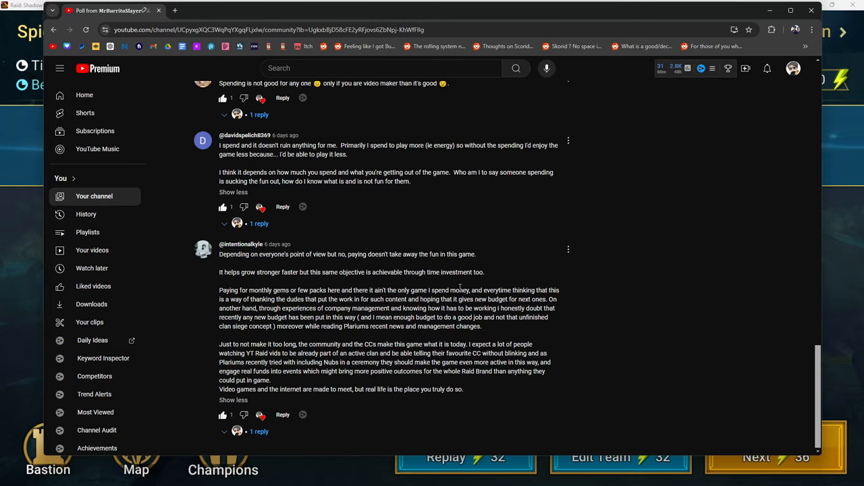
mouse_move(265, 290)
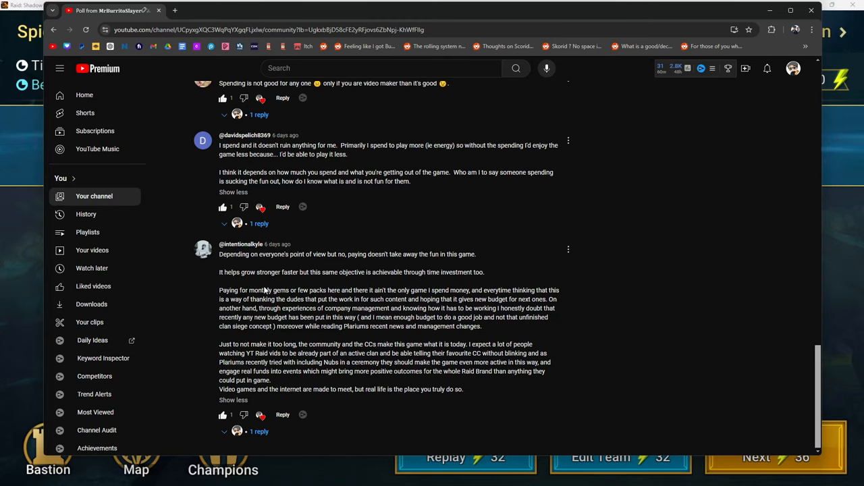
mouse_move(248, 290)
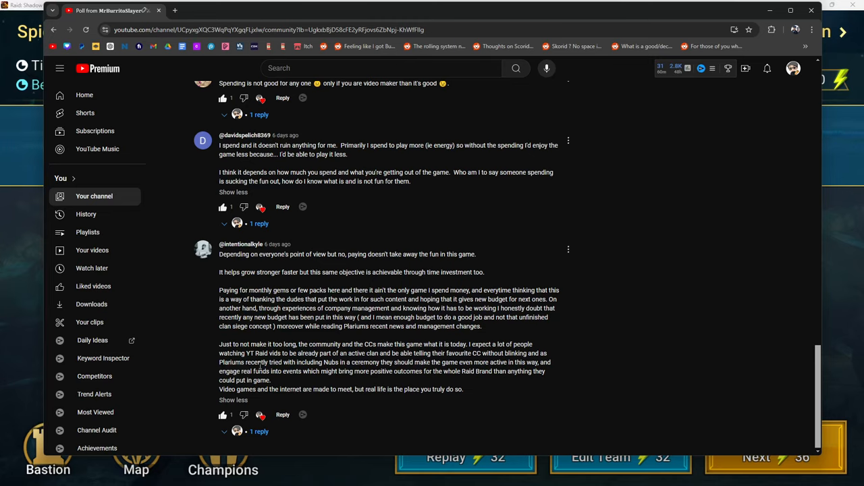
mouse_move(580, 351)
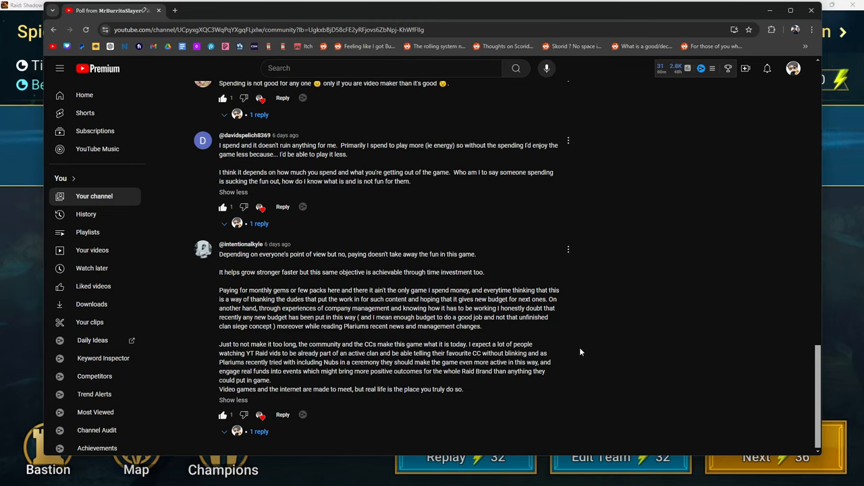
mouse_move(451, 383)
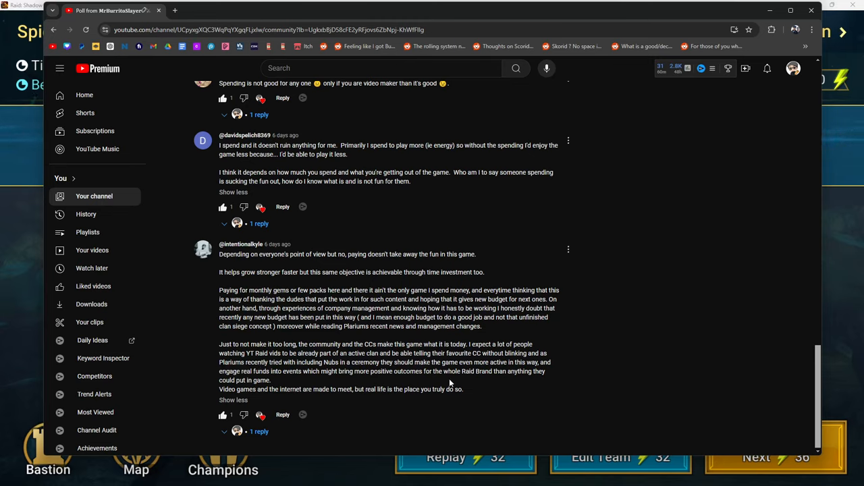
mouse_move(259, 379)
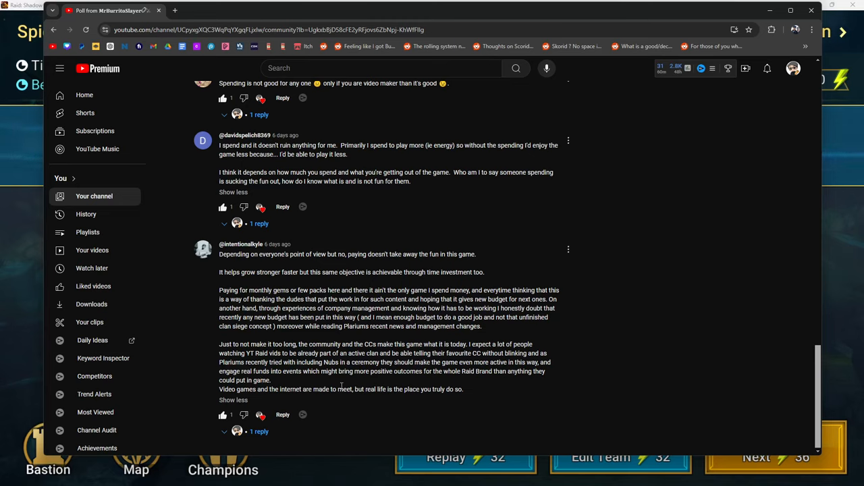
mouse_move(284, 379)
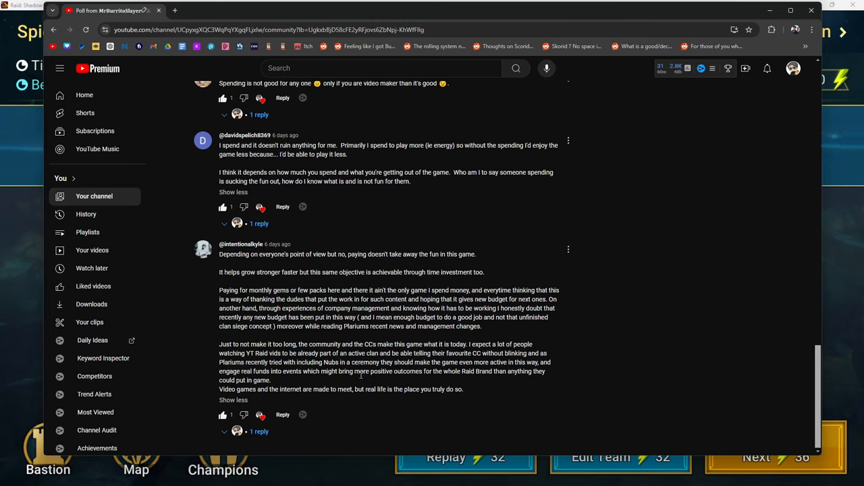
mouse_move(535, 386)
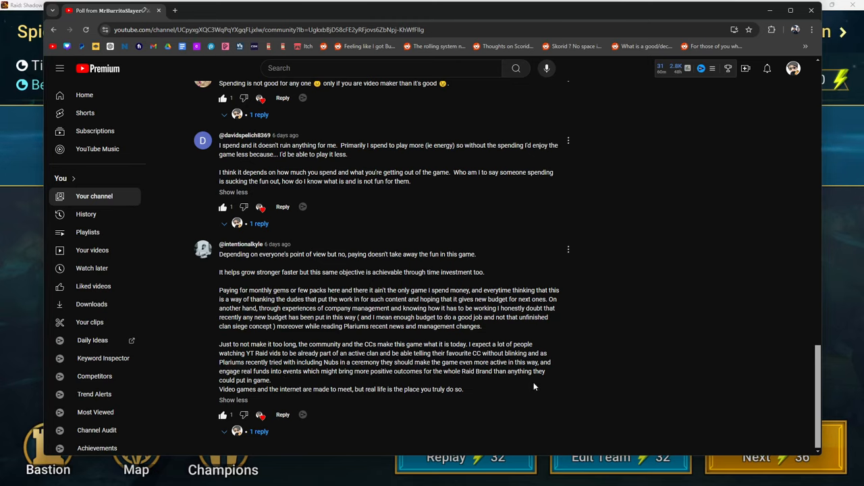
mouse_move(292, 402)
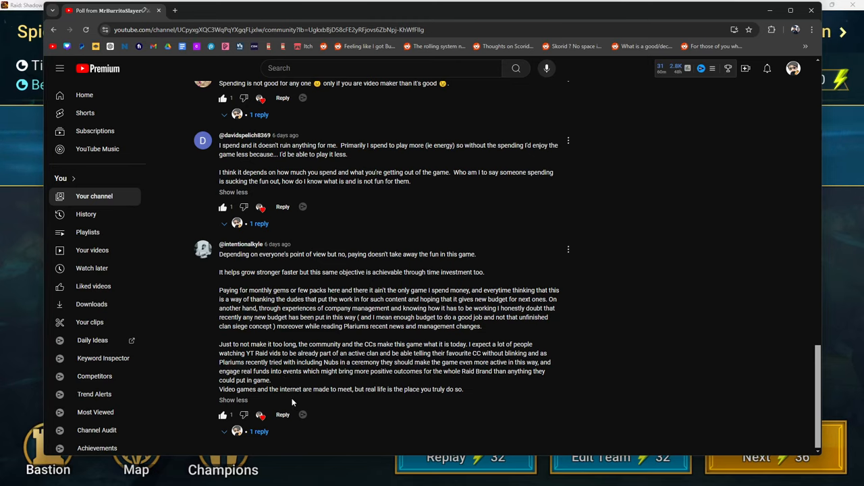
mouse_move(616, 381)
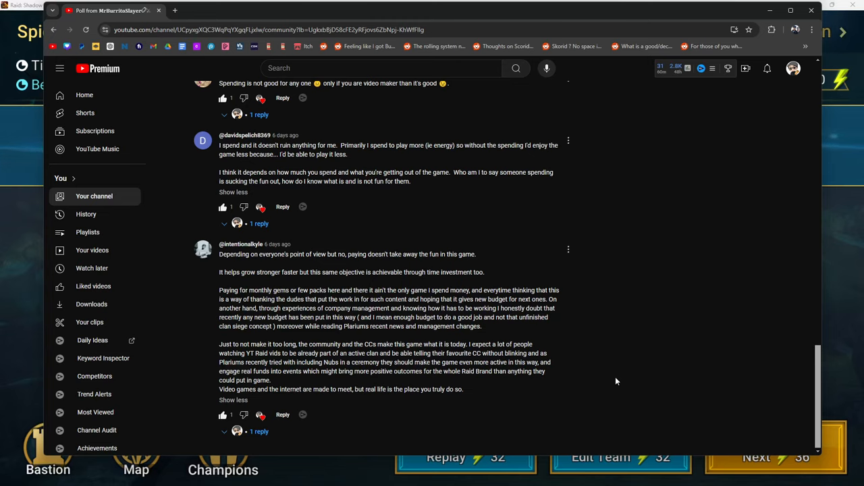
mouse_move(660, 308)
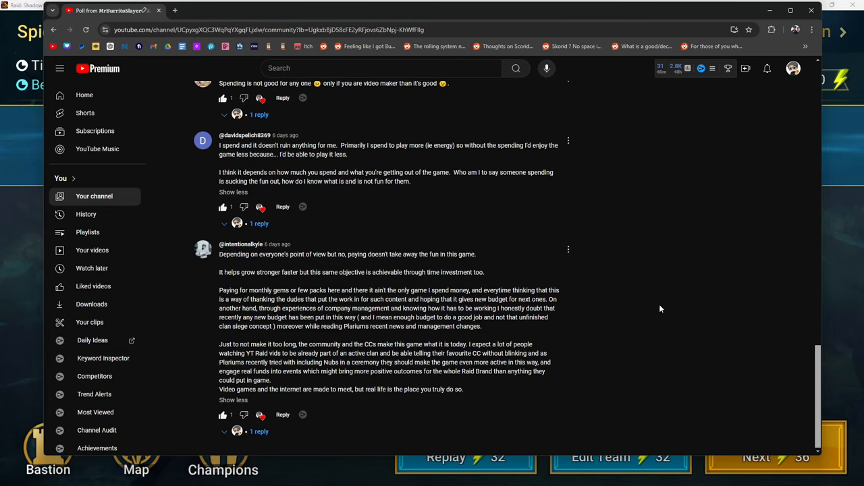
mouse_move(645, 246)
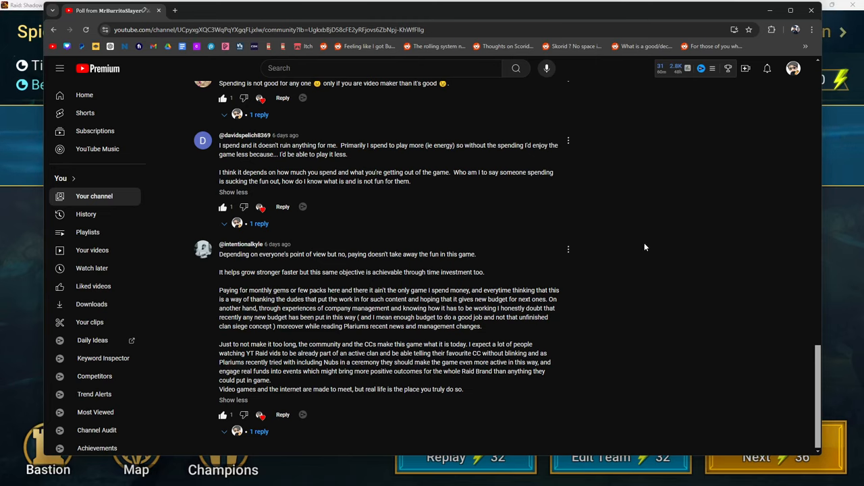